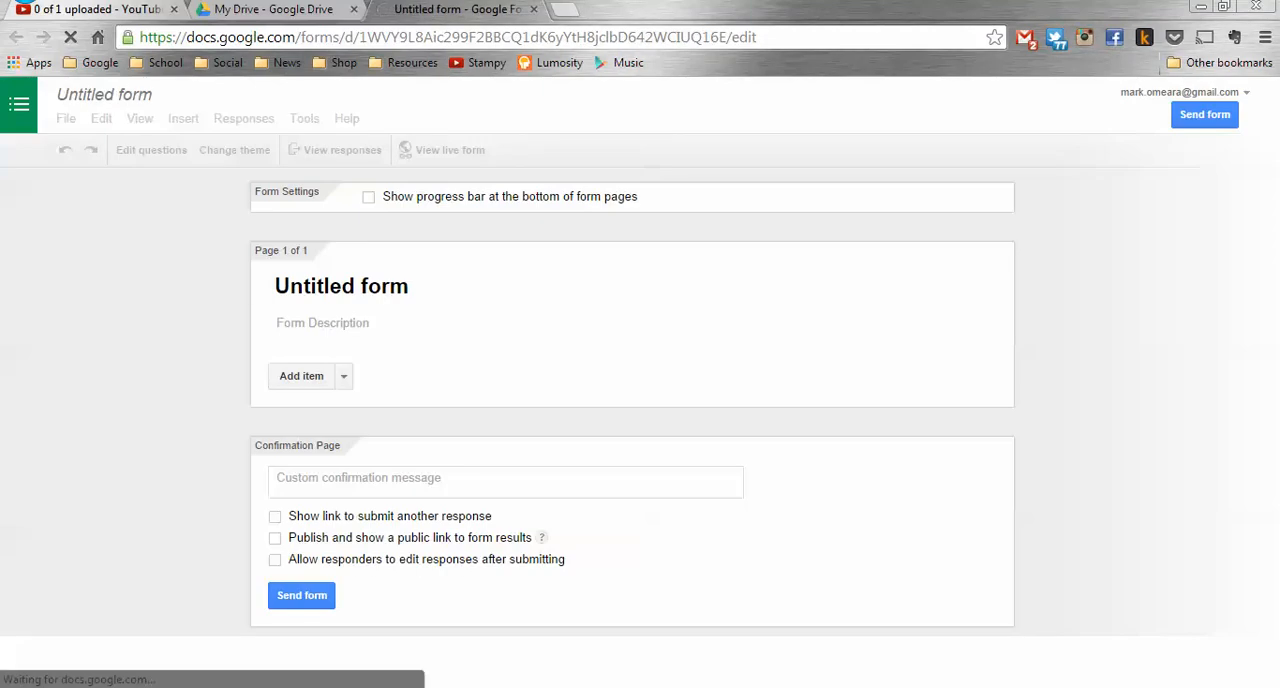
Replace the untitled form's title with 'Motivation in Run, Spot, Run'.
{"action": "left_click", "coordinate": [300, 376]}
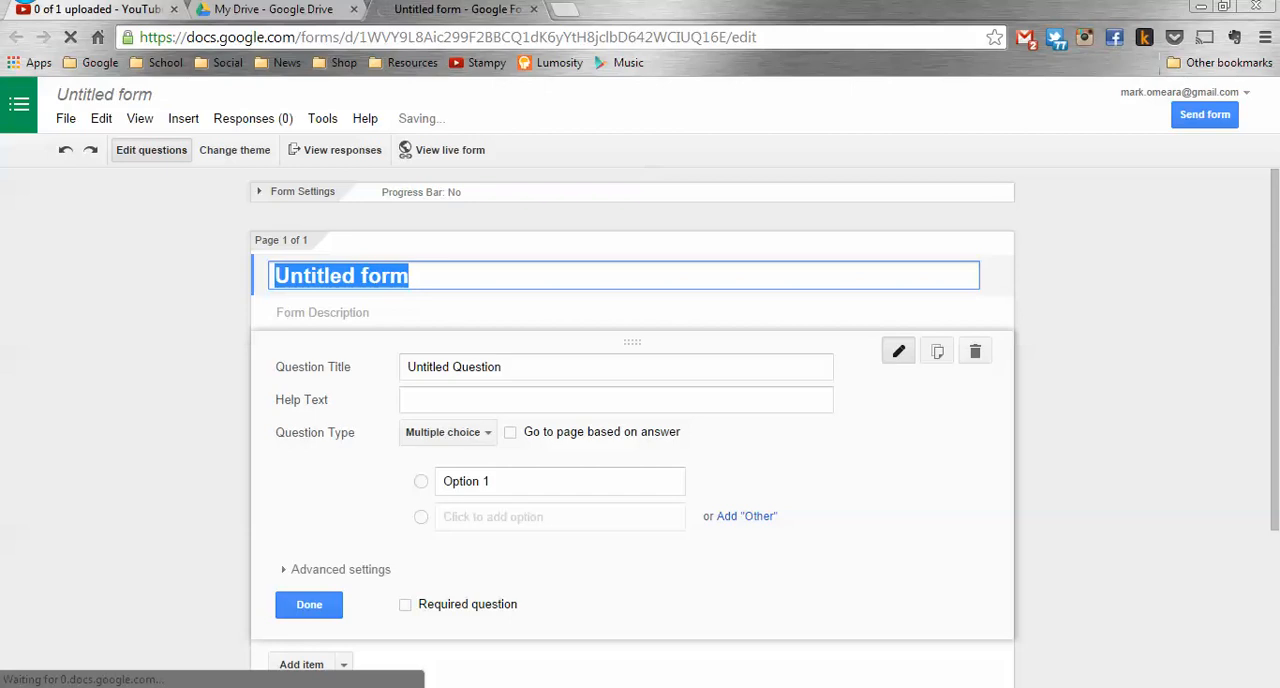
{"action": "type", "text": "Motivation"}
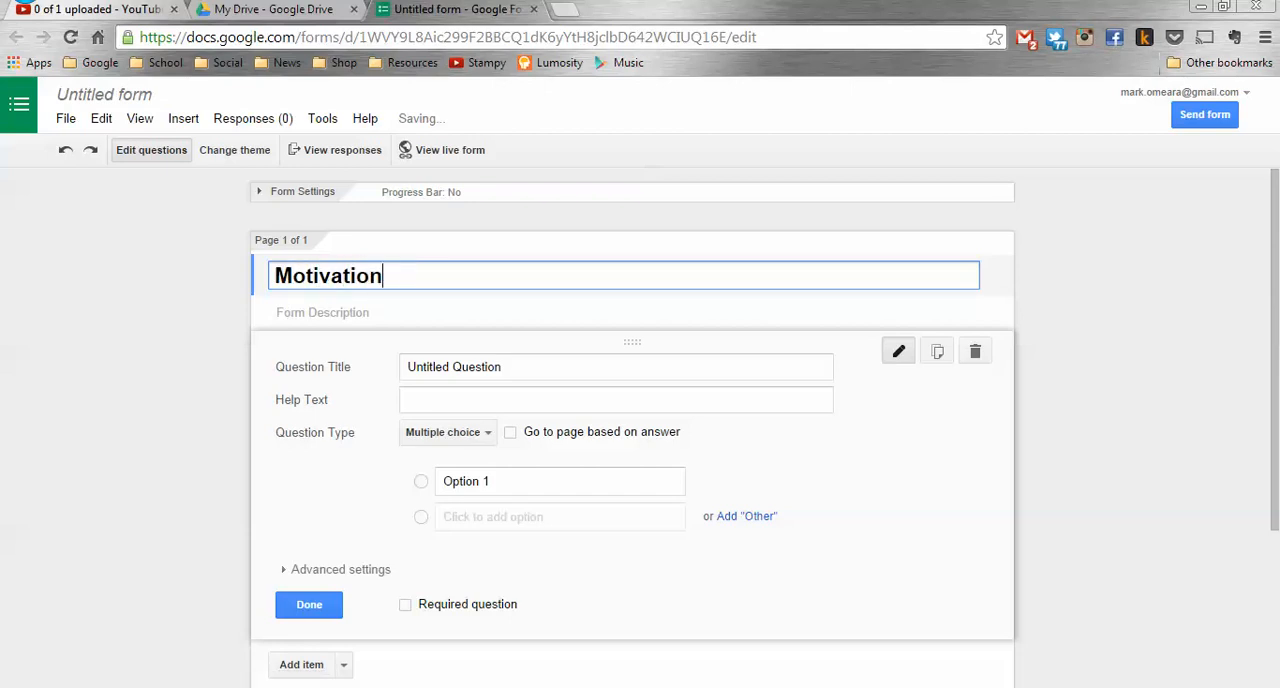
{"action": "type", "text": "in S"}
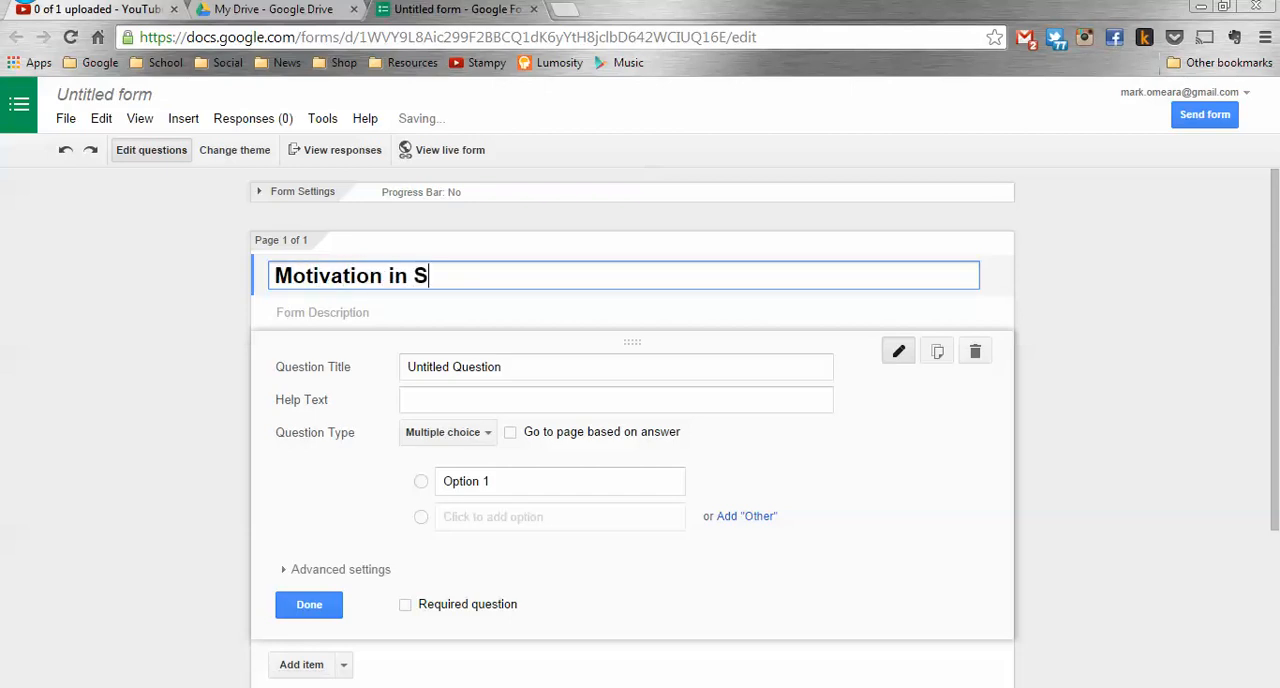
{"action": "type", "text": "pot,"}
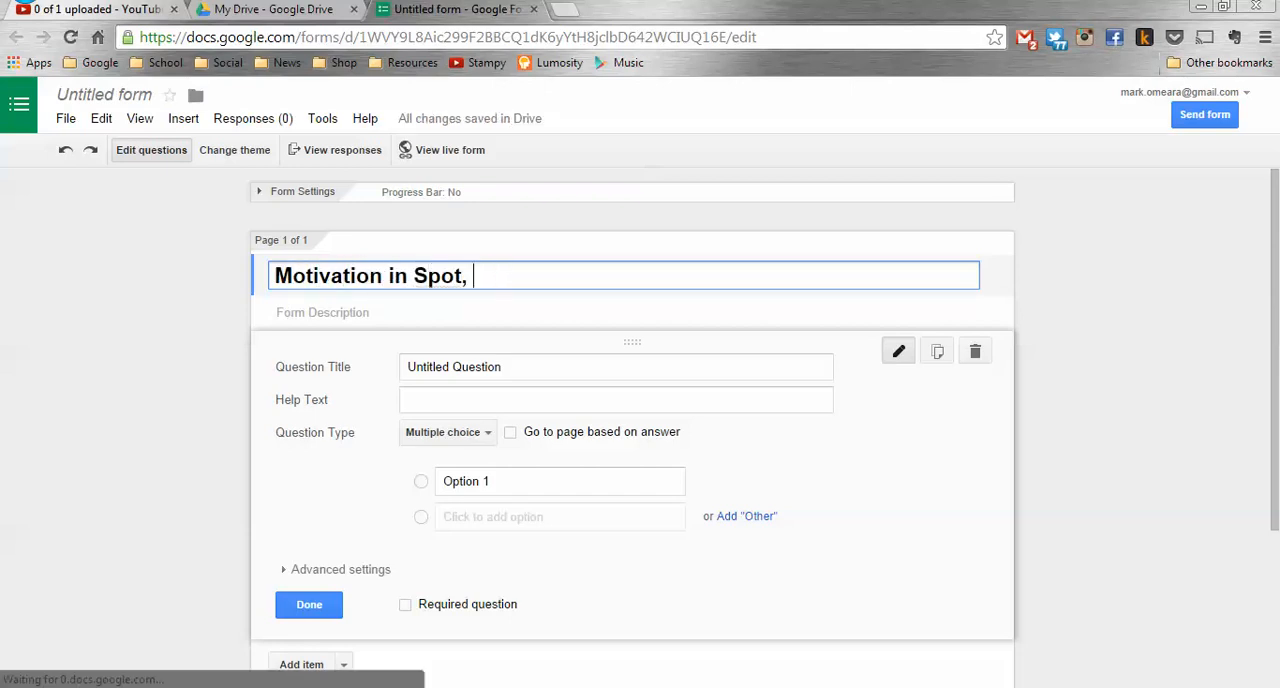
{"action": "type", "text": "Run,"}
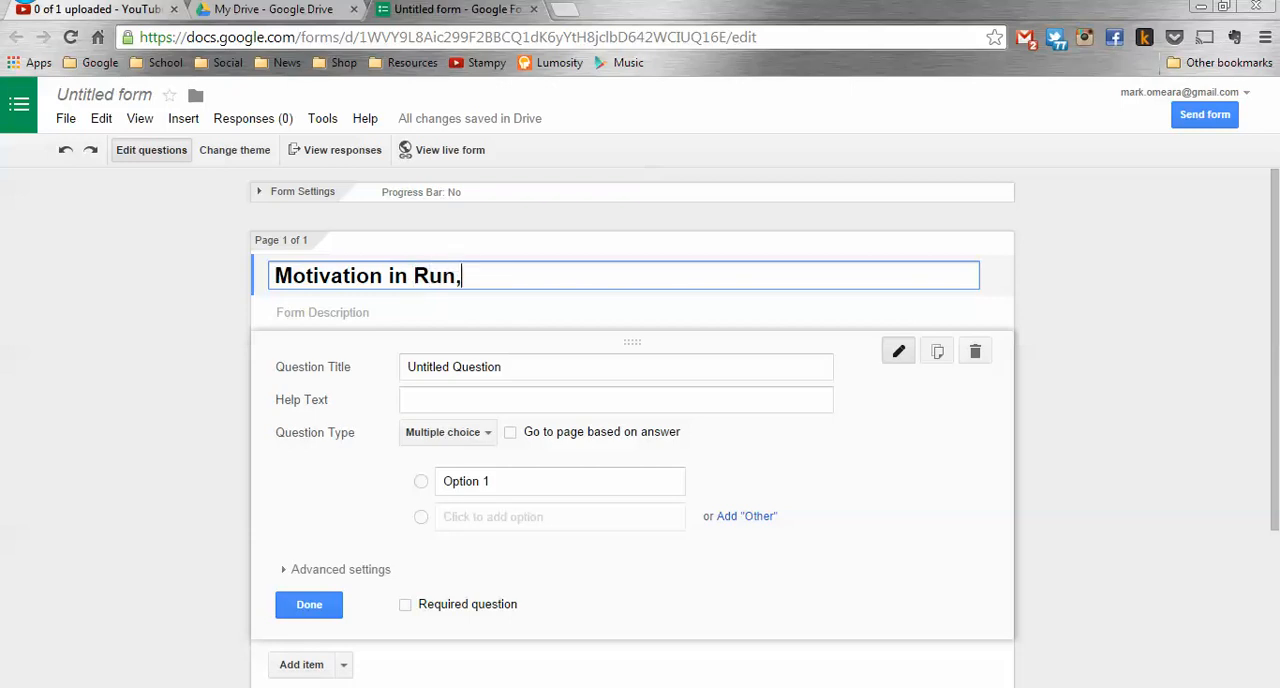
{"action": "type", "text": "Spot, S"}
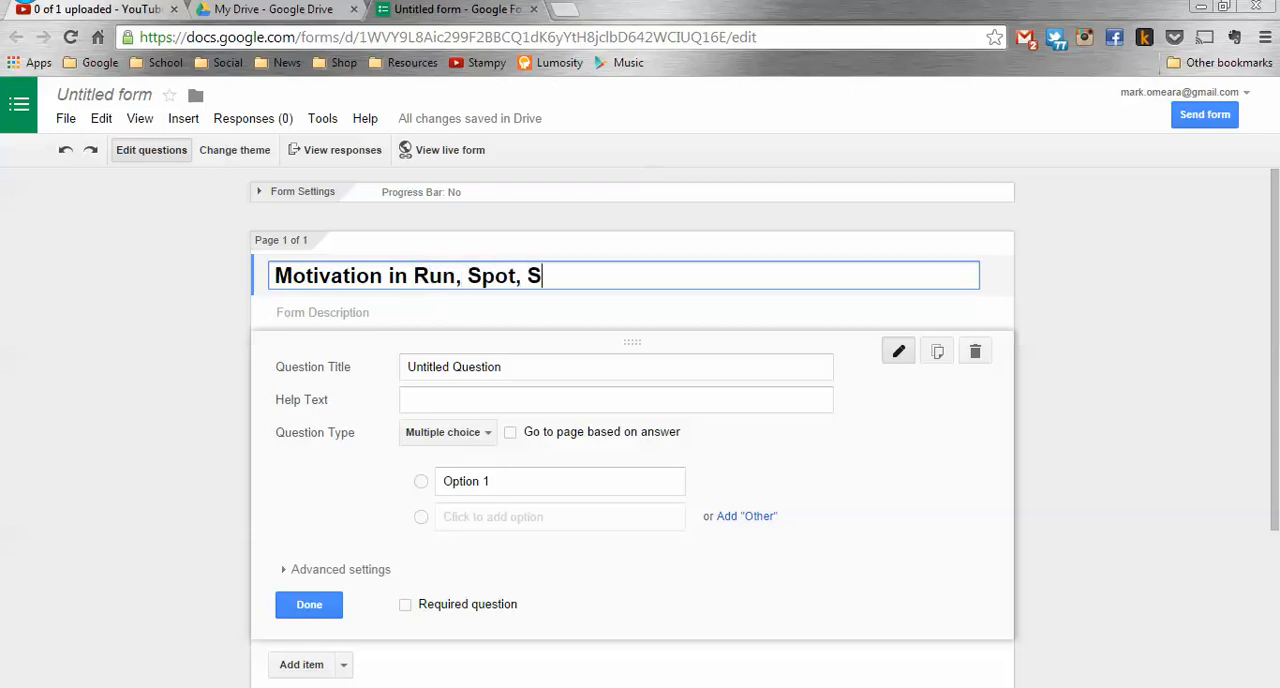
{"action": "type", "text": "Run"}
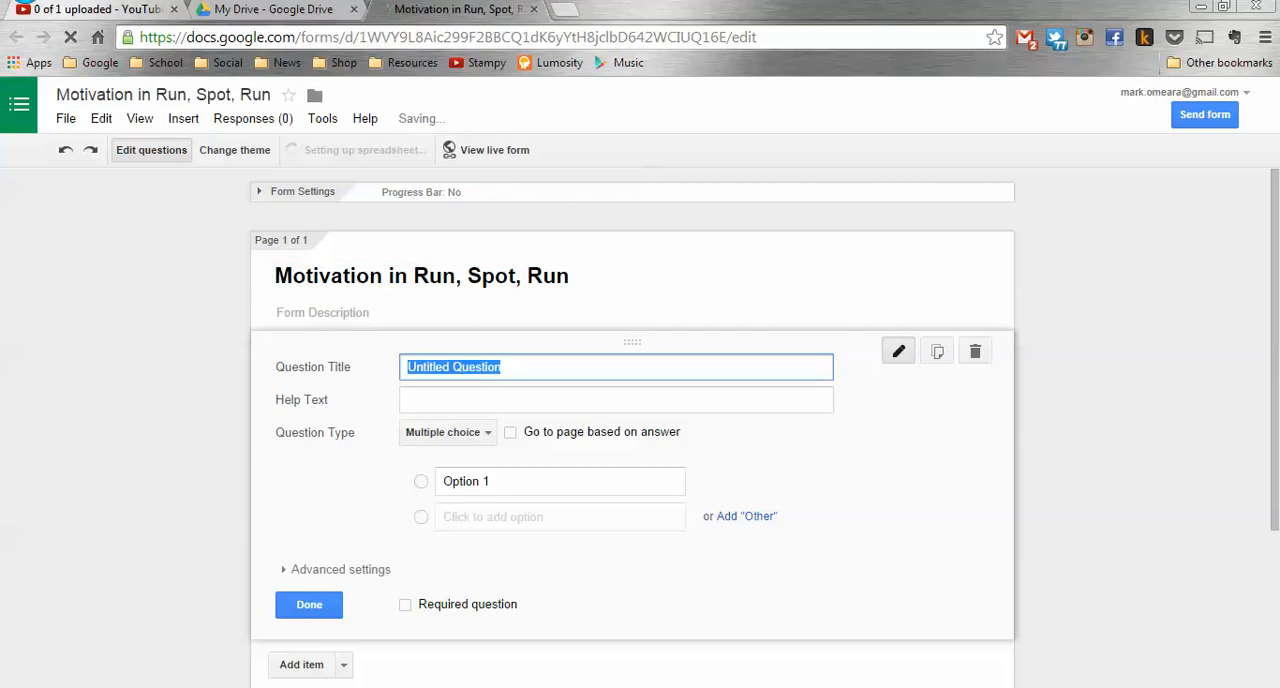
Word the first question as 'Which character are you talking about?'.
{"action": "type", "text": "Which w"}
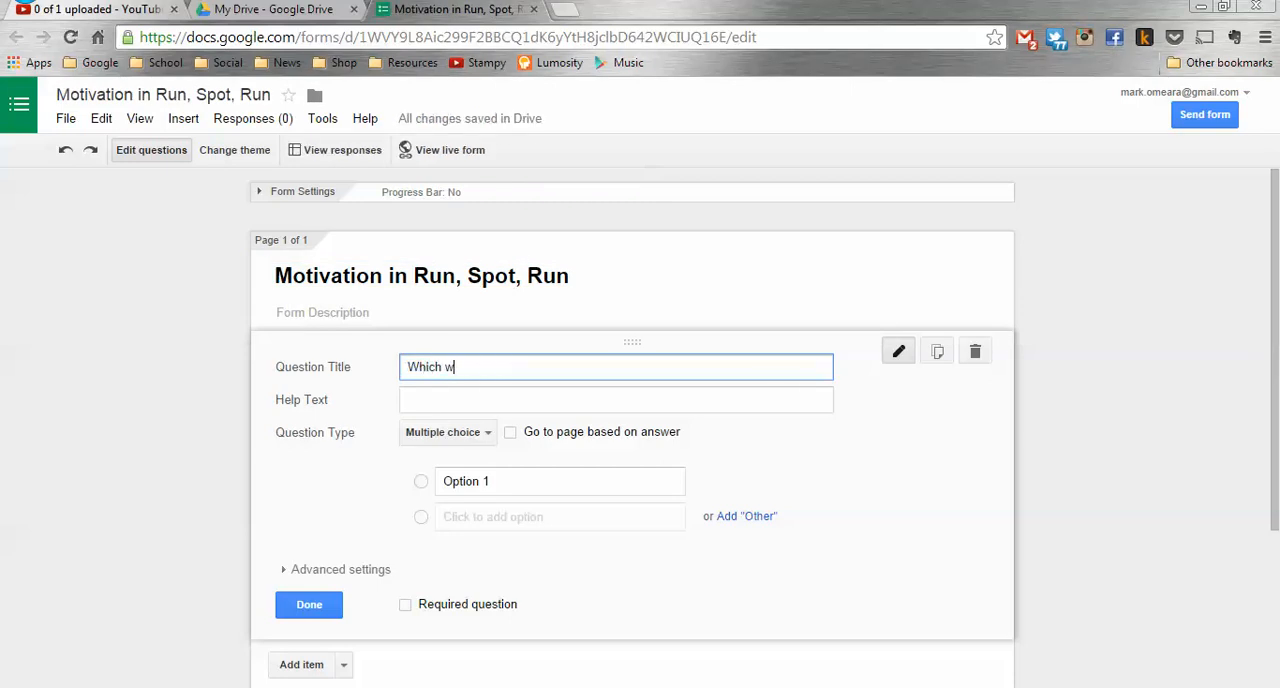
{"action": "type", "text": "character ar"}
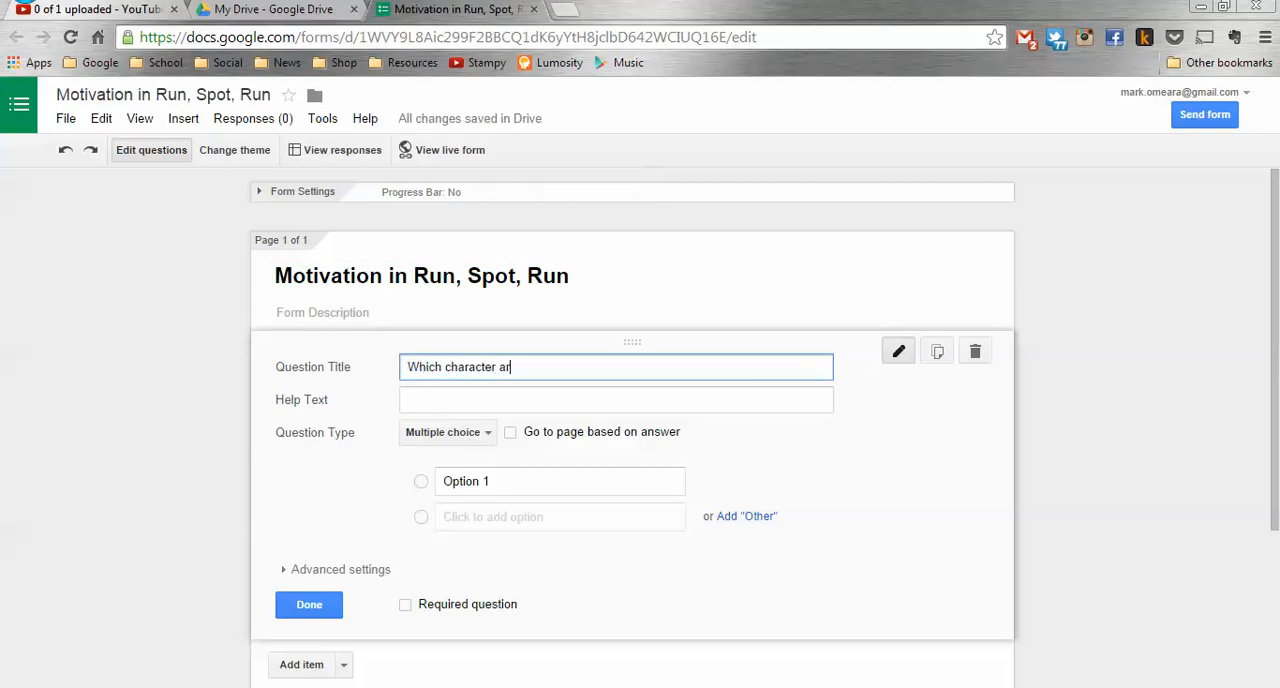
{"action": "type", "text": "e"}
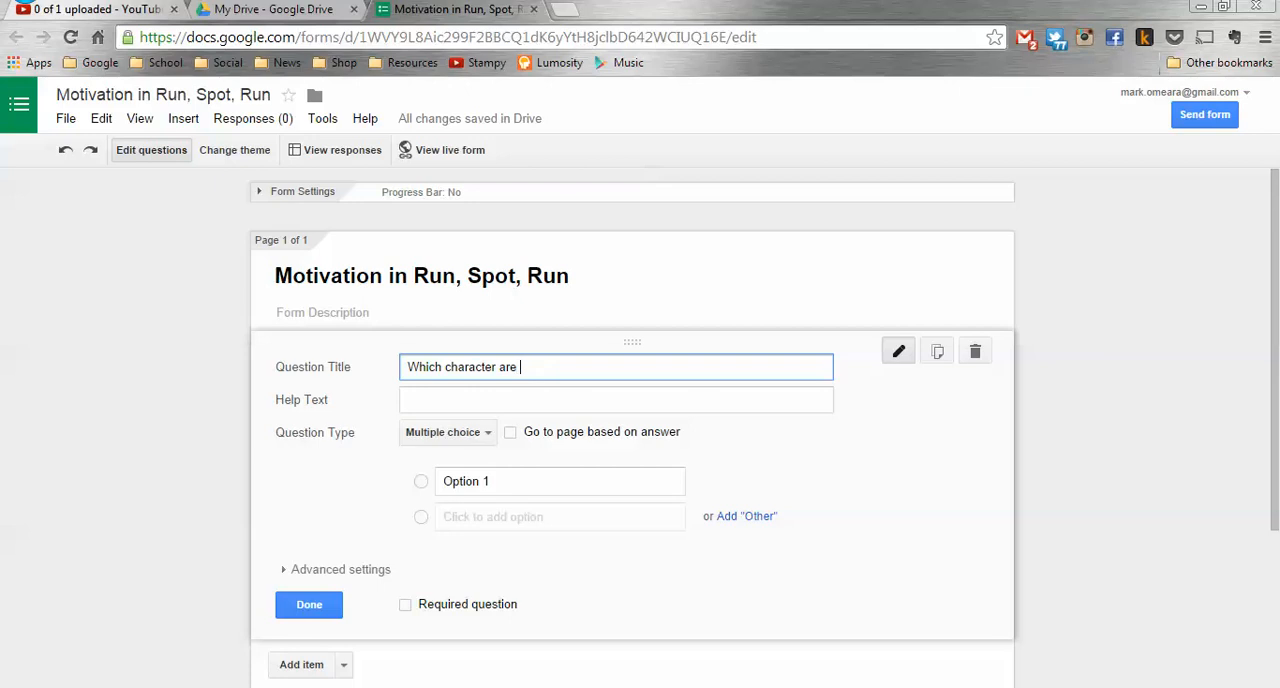
{"action": "type", "text": "you talking ab"}
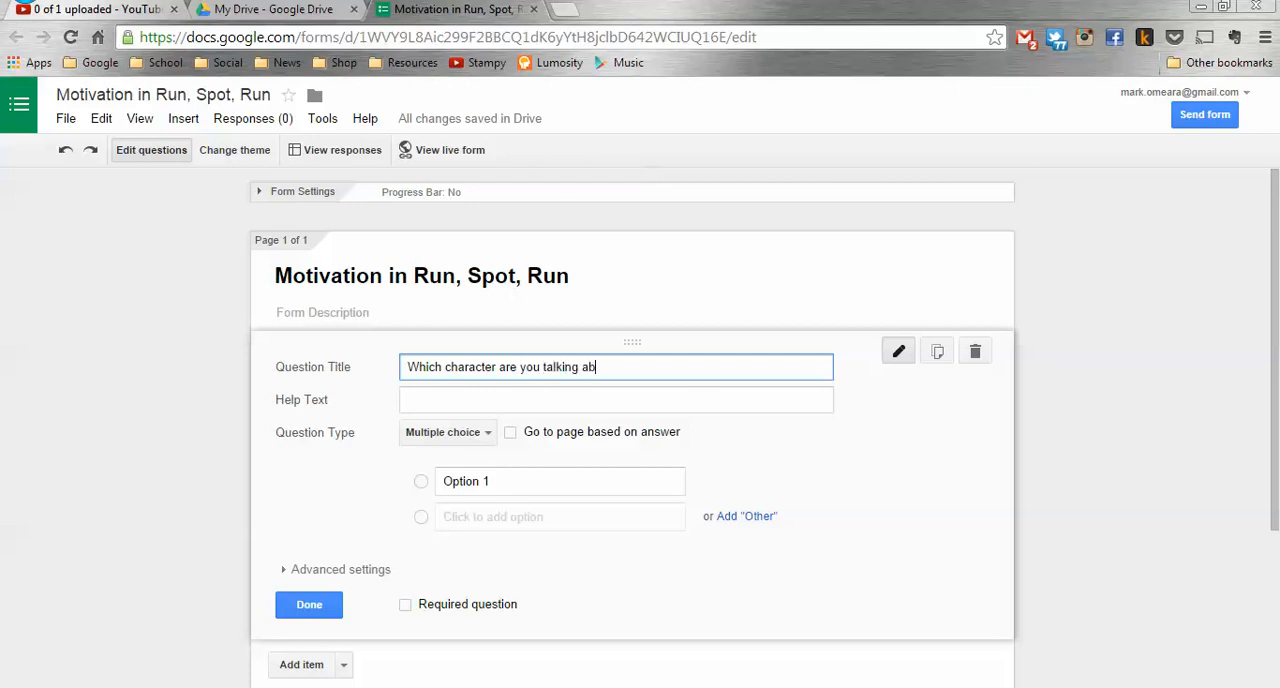
{"action": "type", "text": "out?"}
{"action": "left_click", "coordinate": [560, 516]}
{"action": "type", "text": "Sa"}
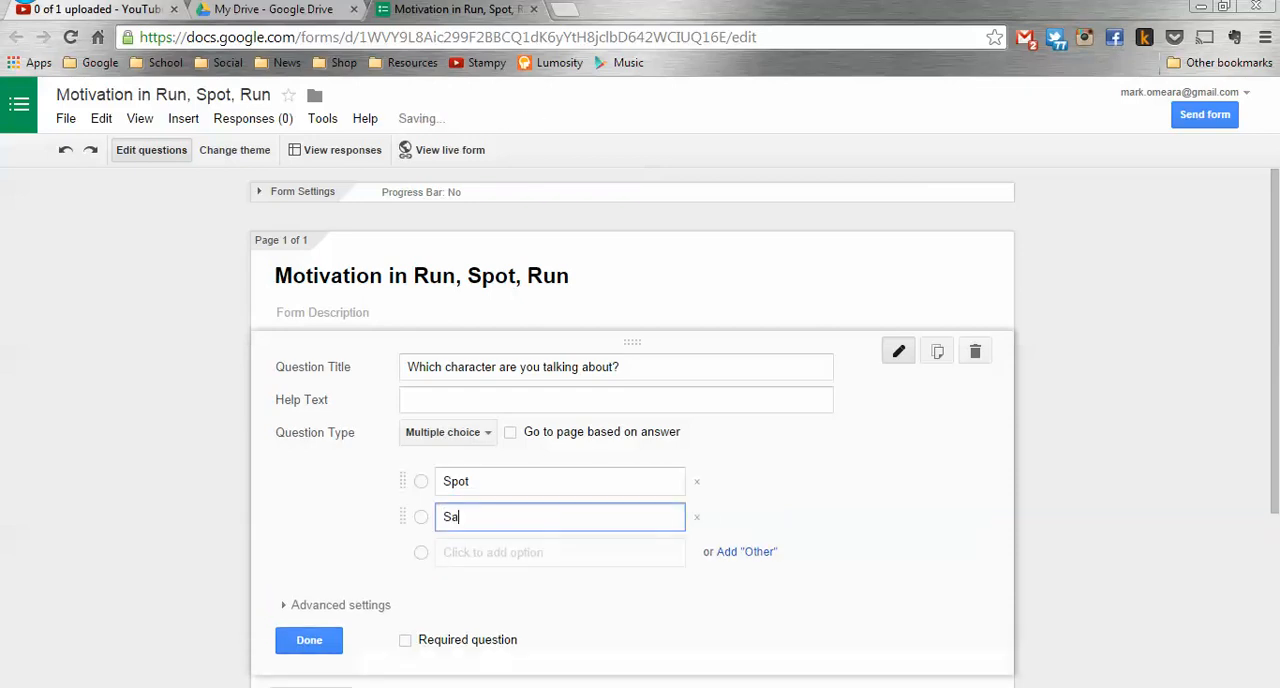
Give it the choices Spot, Sally and Spot's Dad and make it a required question.
{"action": "type", "text": "lly"}
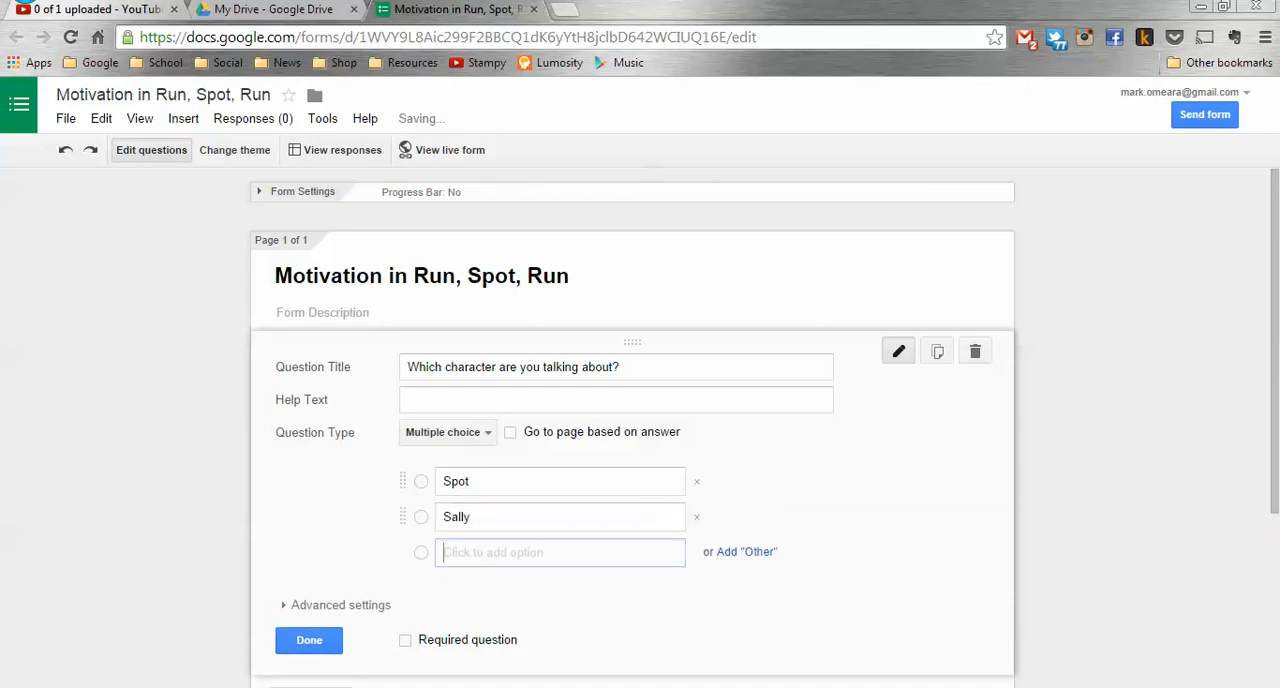
{"action": "type", "text": "Spot"}
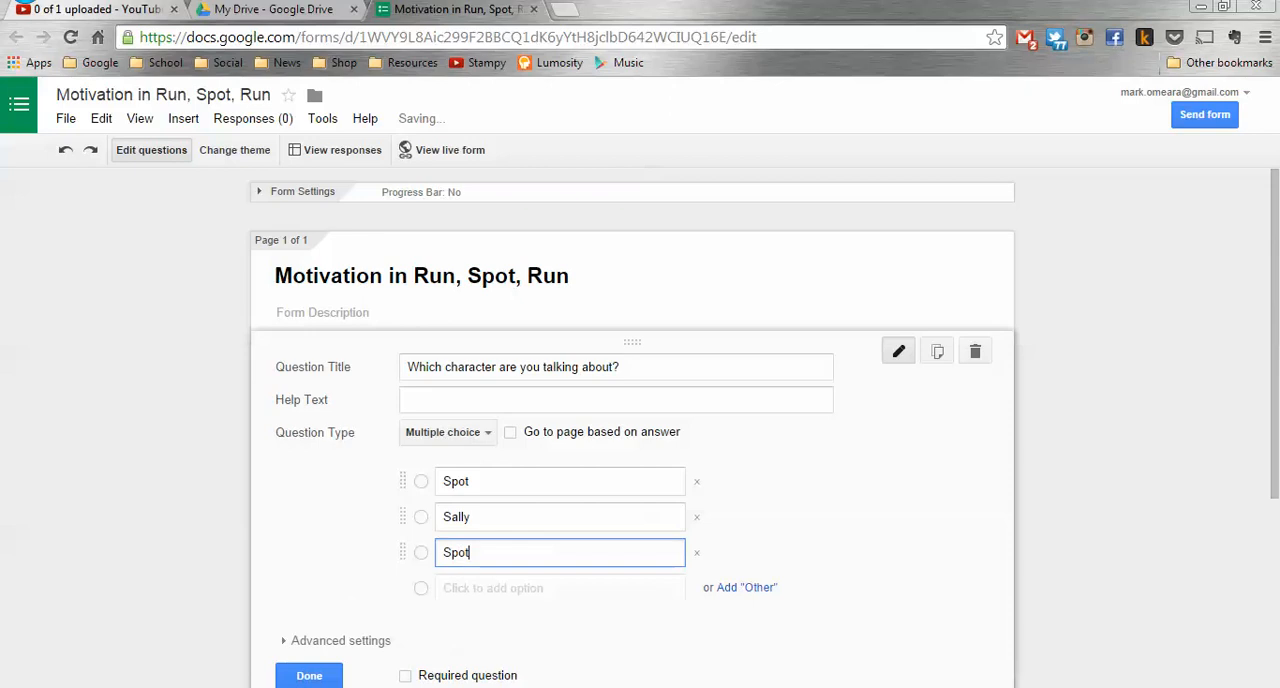
{"action": "type", "text": "'s Dad"}
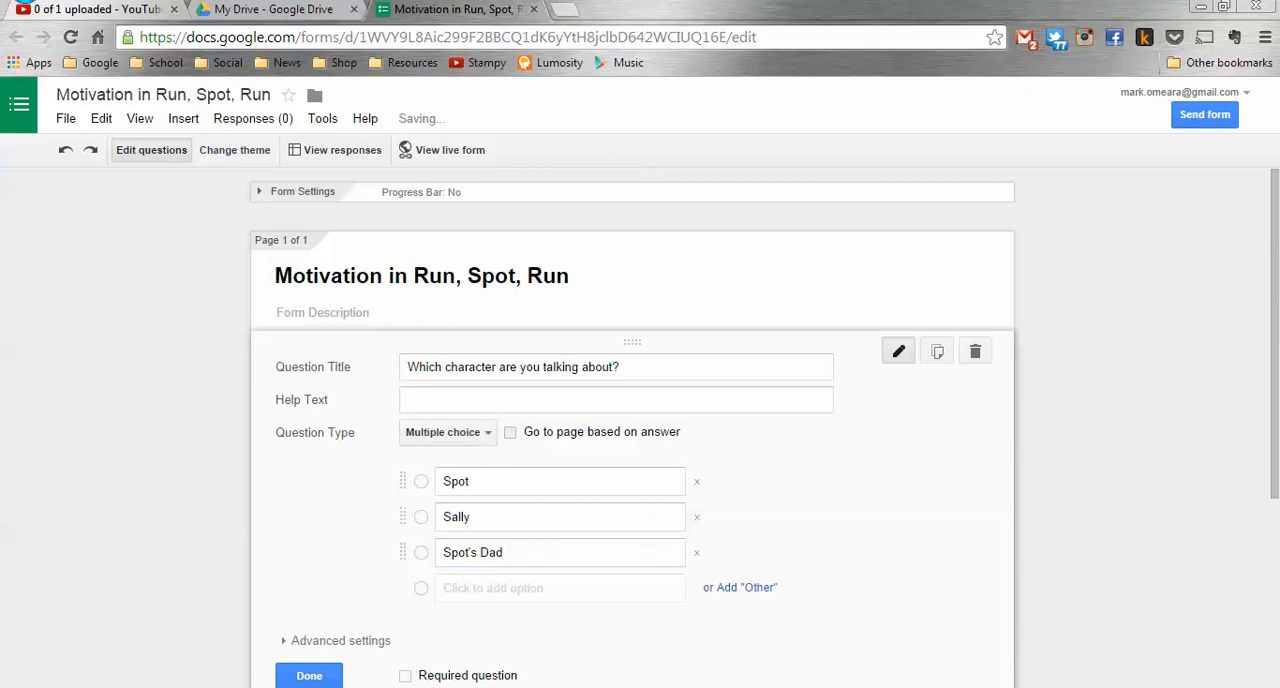
{"action": "left_click", "coordinate": [512, 432]}
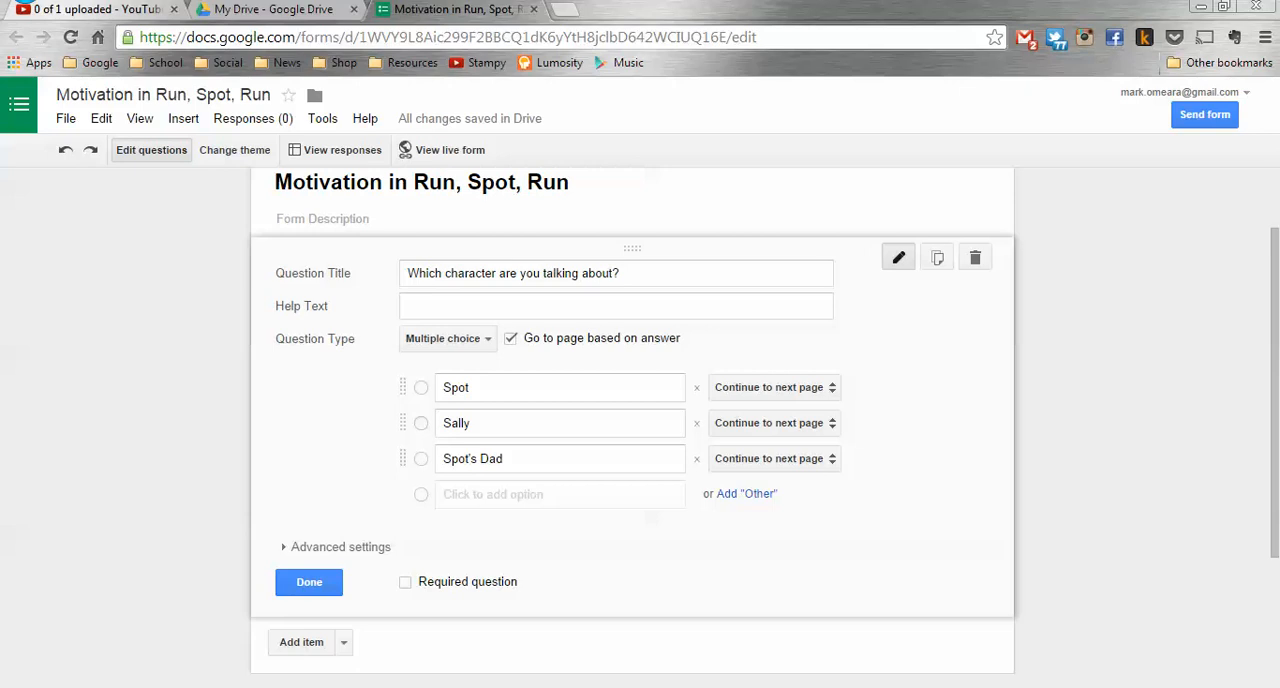
{"action": "left_click", "coordinate": [512, 338]}
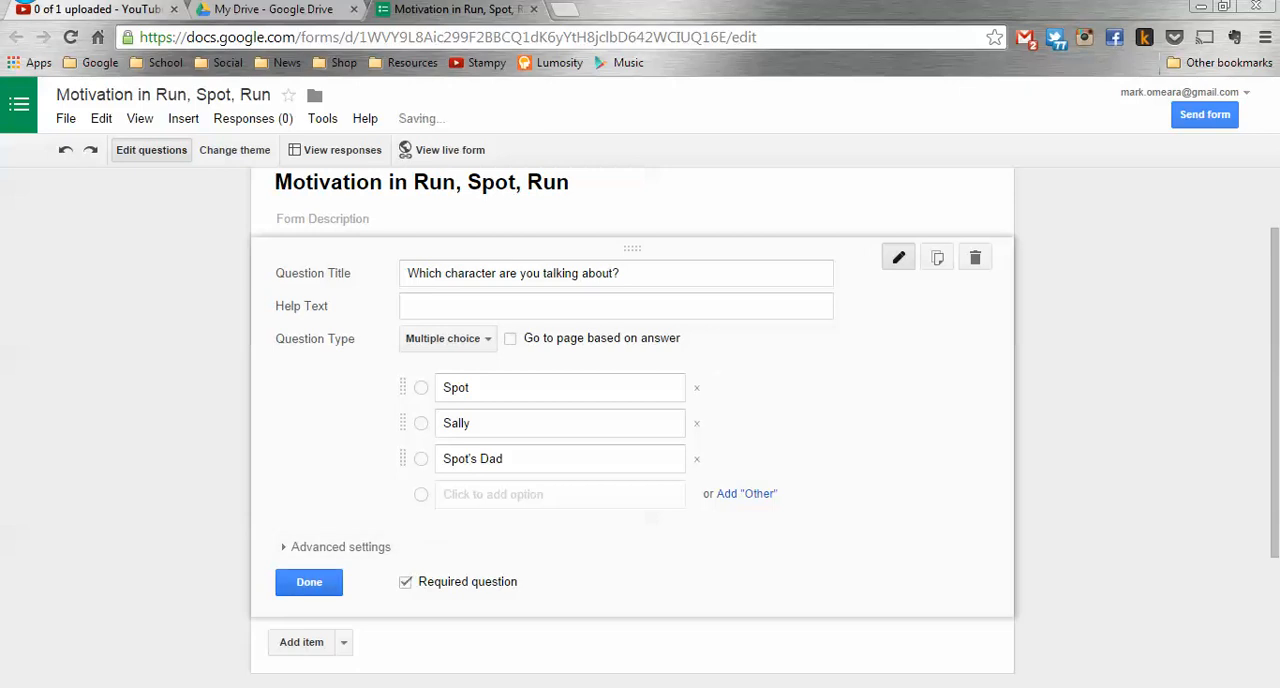
{"action": "left_click", "coordinate": [308, 580]}
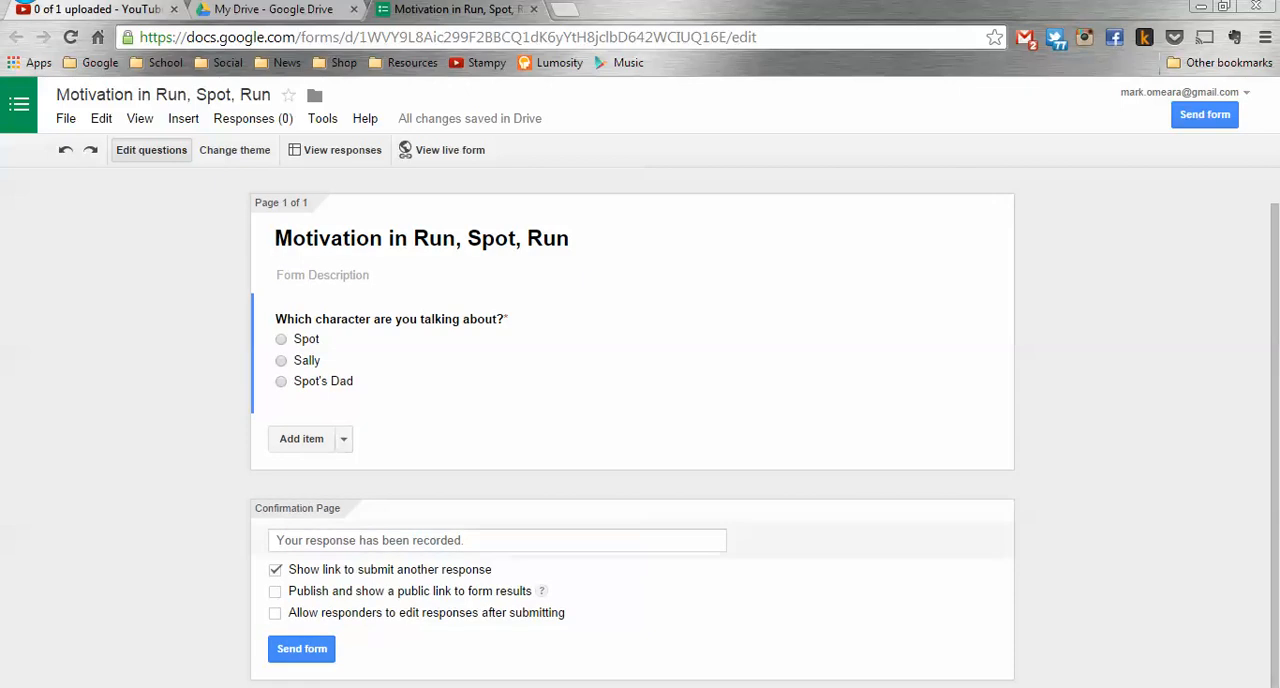
Add a required text question 'What action did this character do?'.
{"action": "left_click", "coordinate": [344, 438]}
{"action": "type", "text": "What action d"}
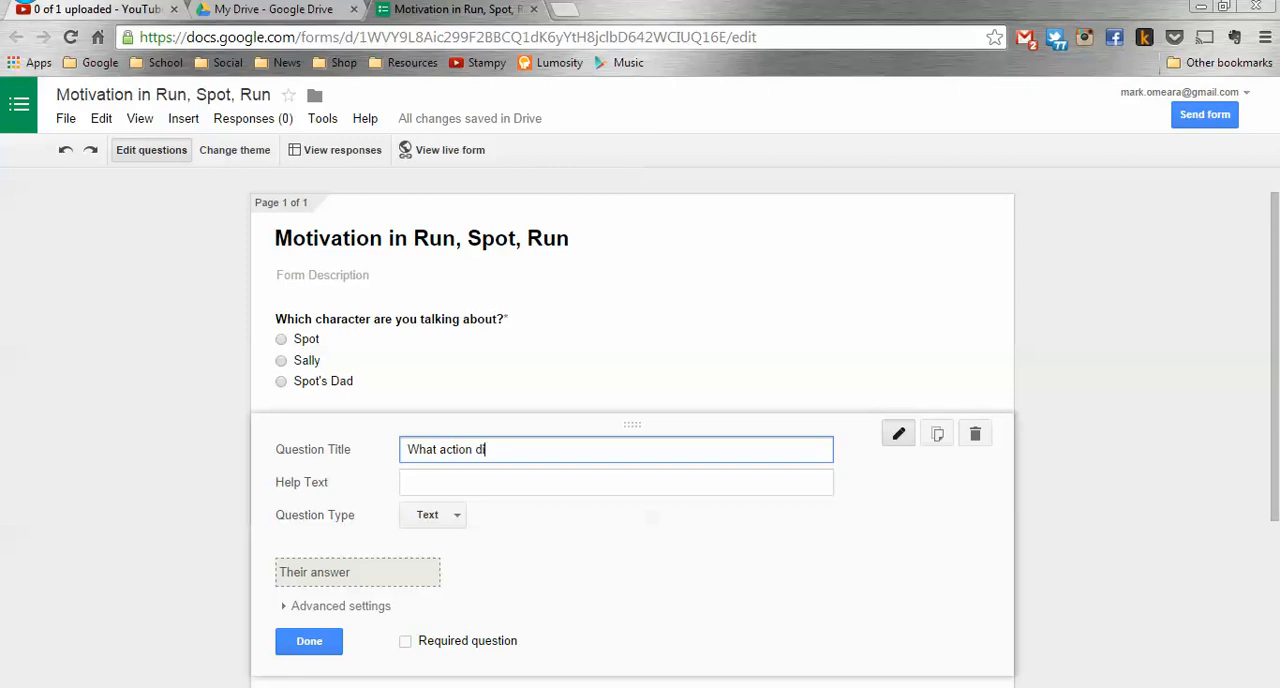
{"action": "type", "text": "id this cha"}
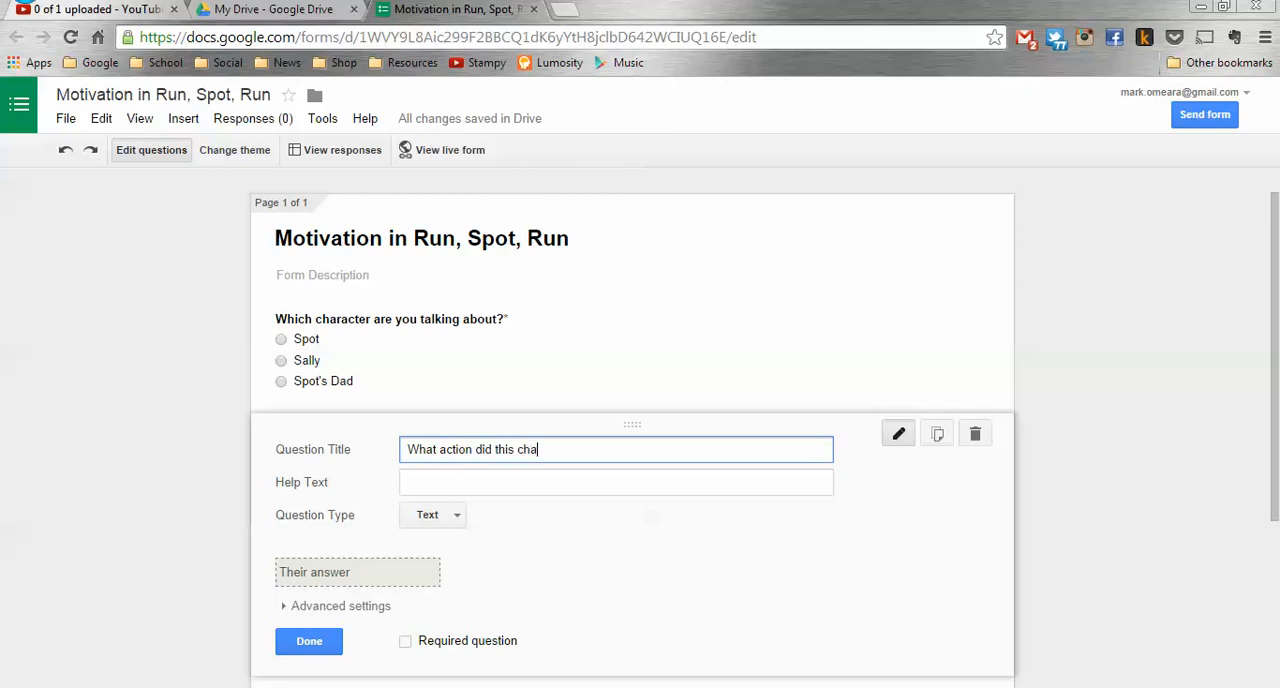
{"action": "type", "text": "ract"}
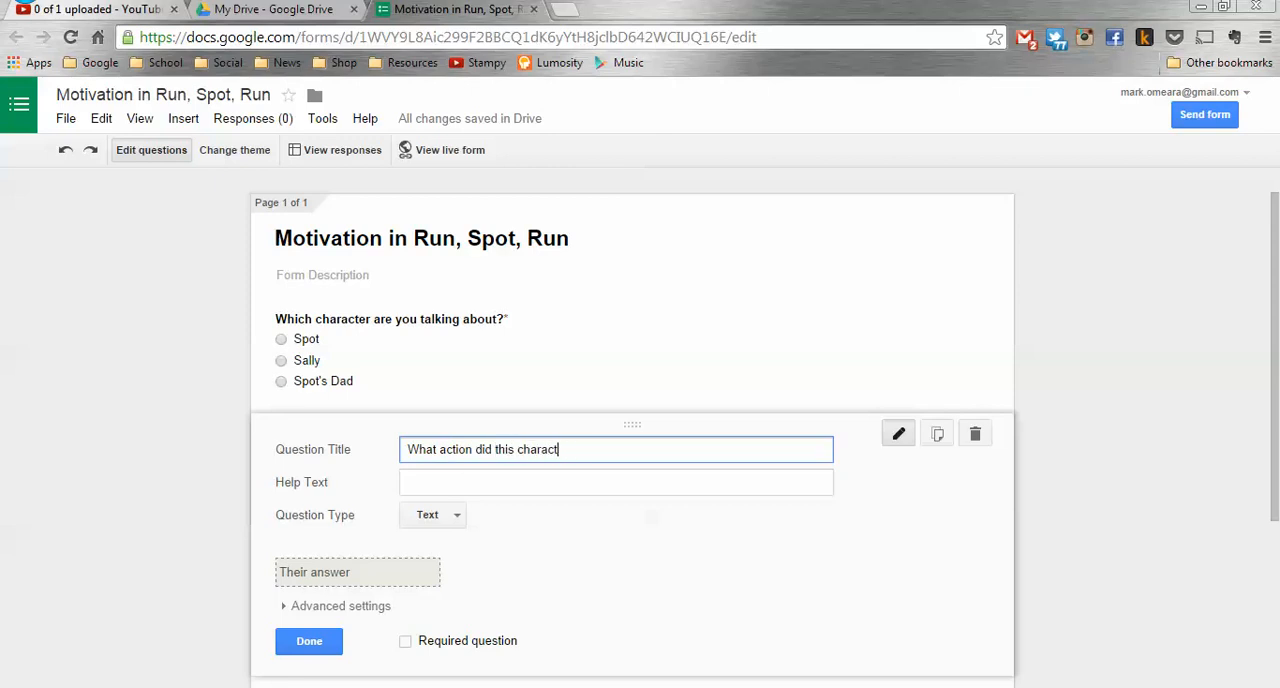
{"action": "type", "text": "er do?"}
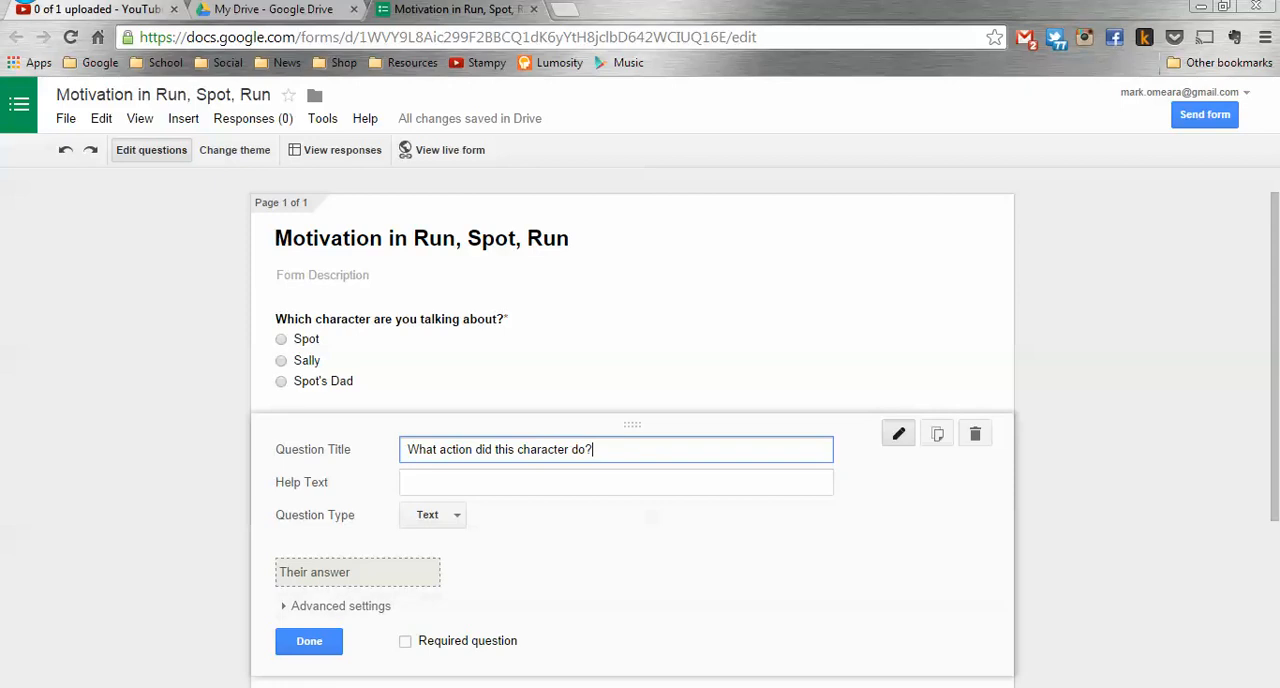
{"action": "left_click", "coordinate": [308, 640]}
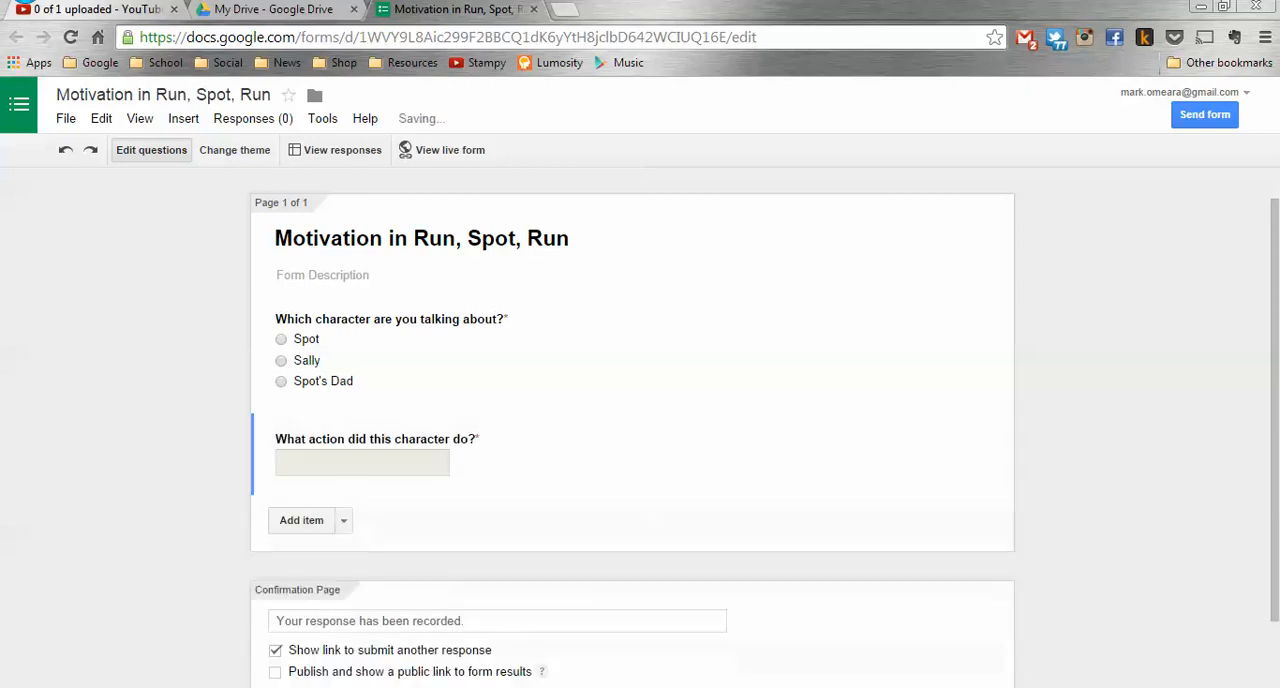
Add a third question 'What does this tell us about this character's motivation?' and reach its type list.
{"action": "left_click", "coordinate": [344, 520]}
{"action": "type", "text": "What"}
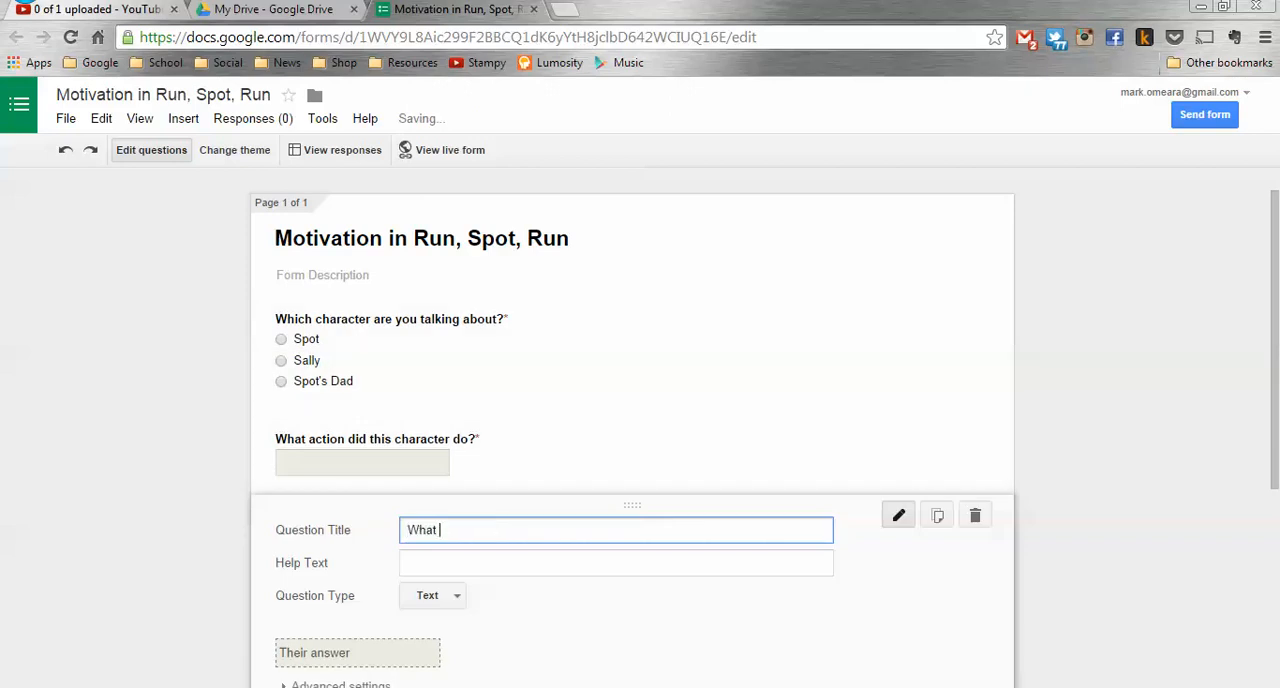
{"action": "type", "text": "does this tell us"}
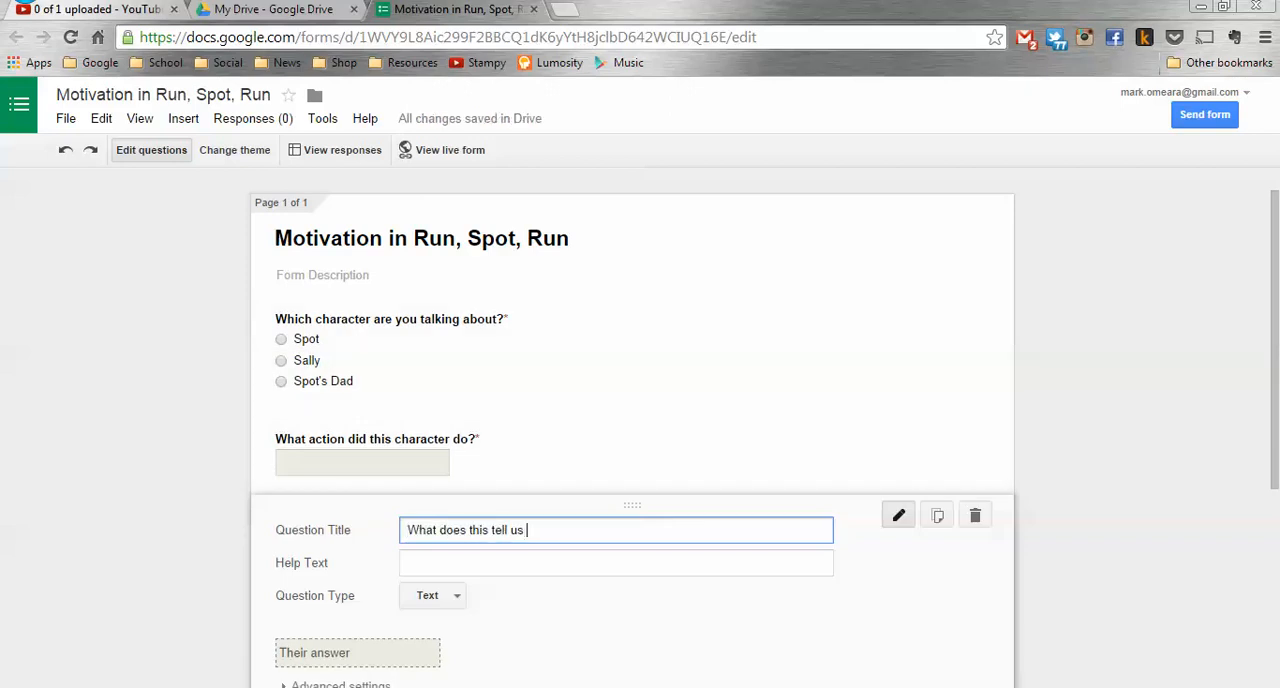
{"action": "type", "text": "a"}
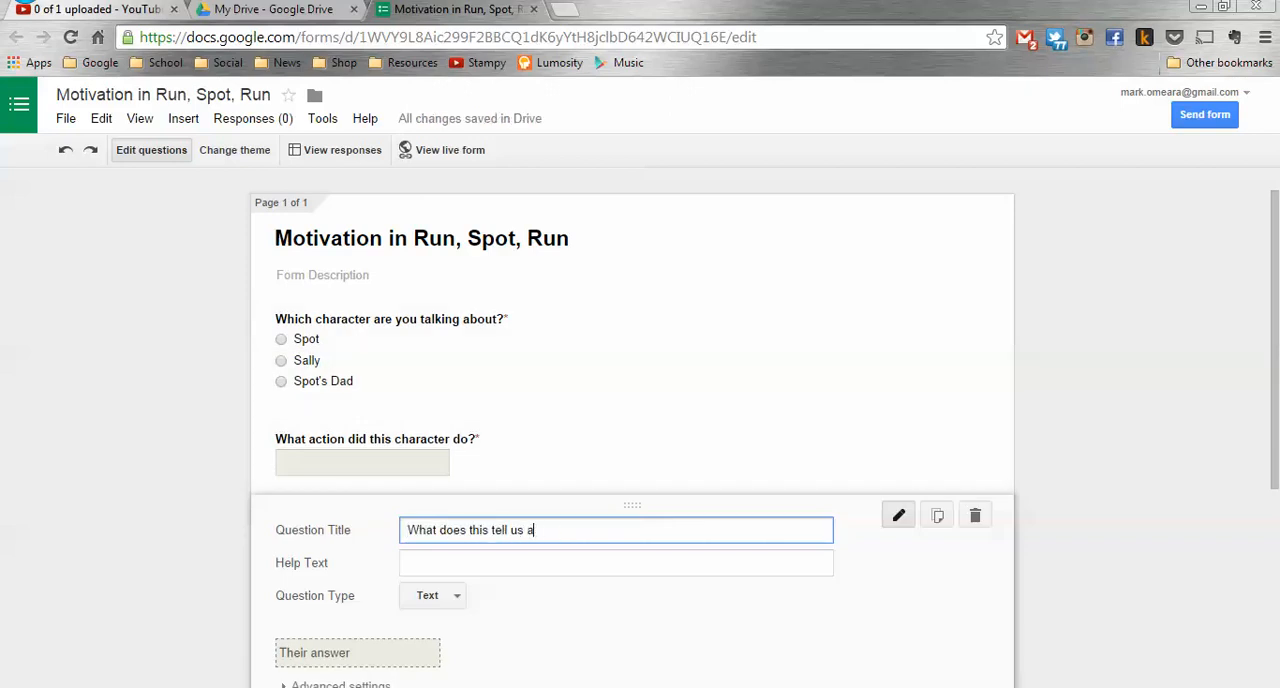
{"action": "type", "text": "bout this cha"}
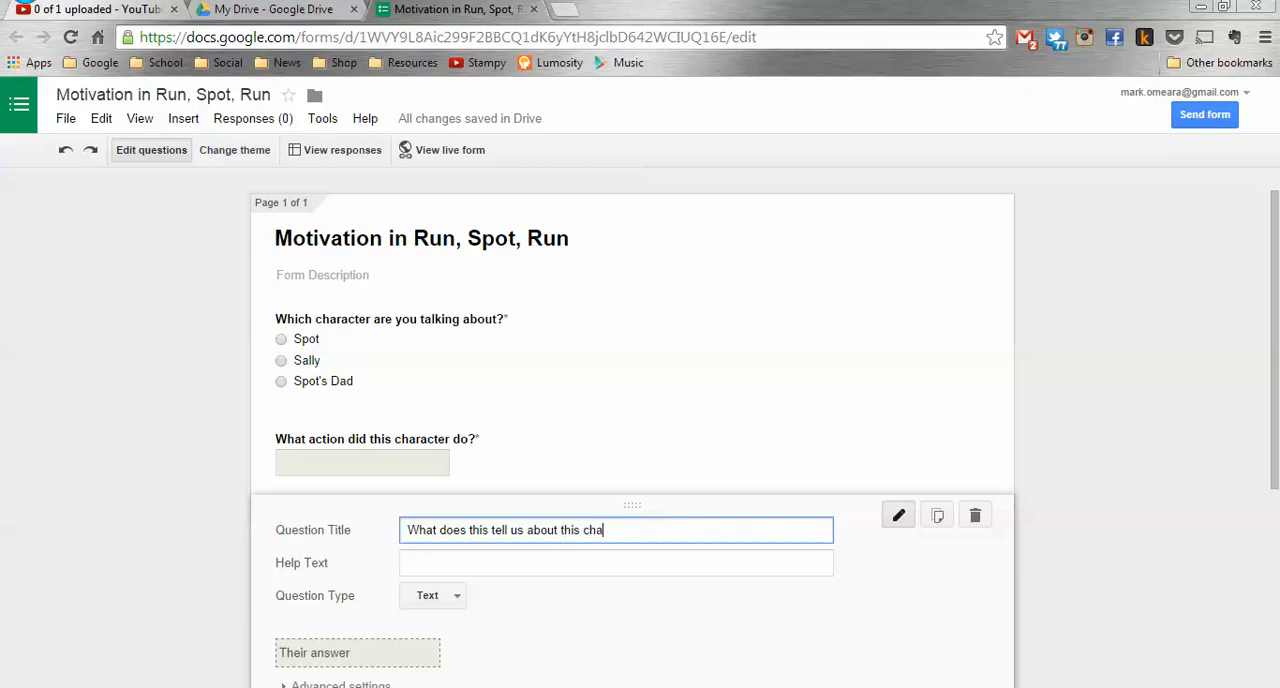
{"action": "type", "text": "ct"}
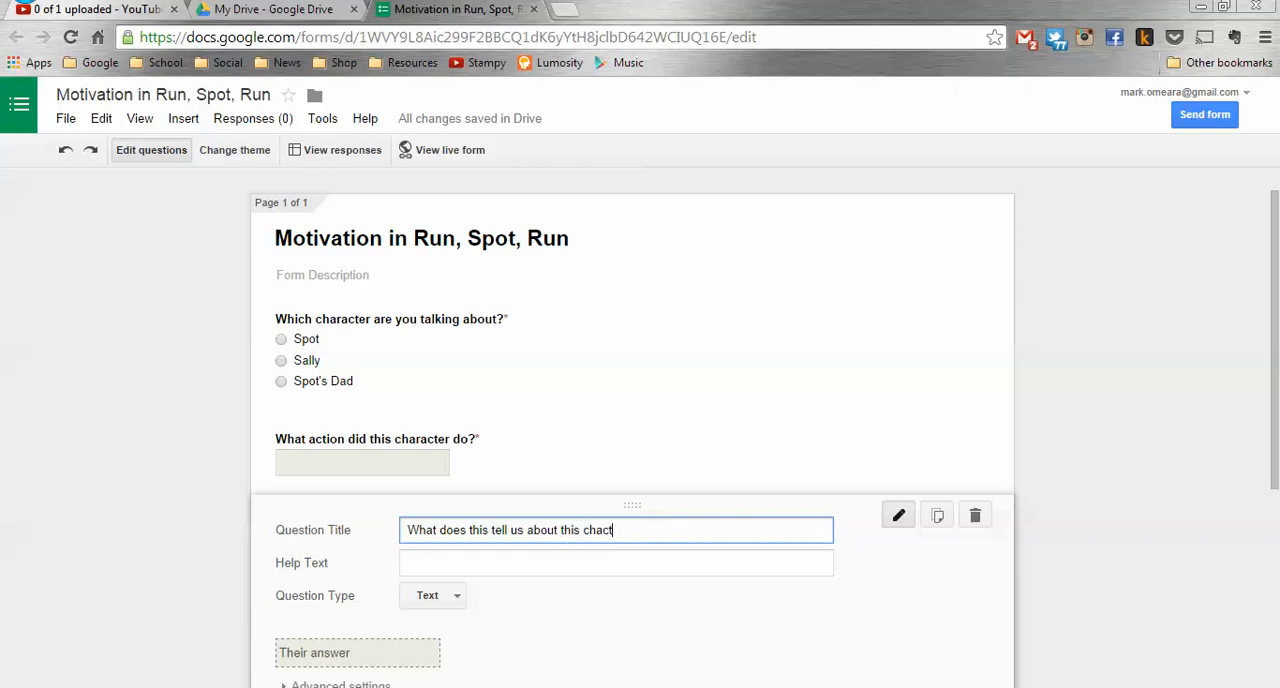
{"action": "type", "text": "racter's mot"}
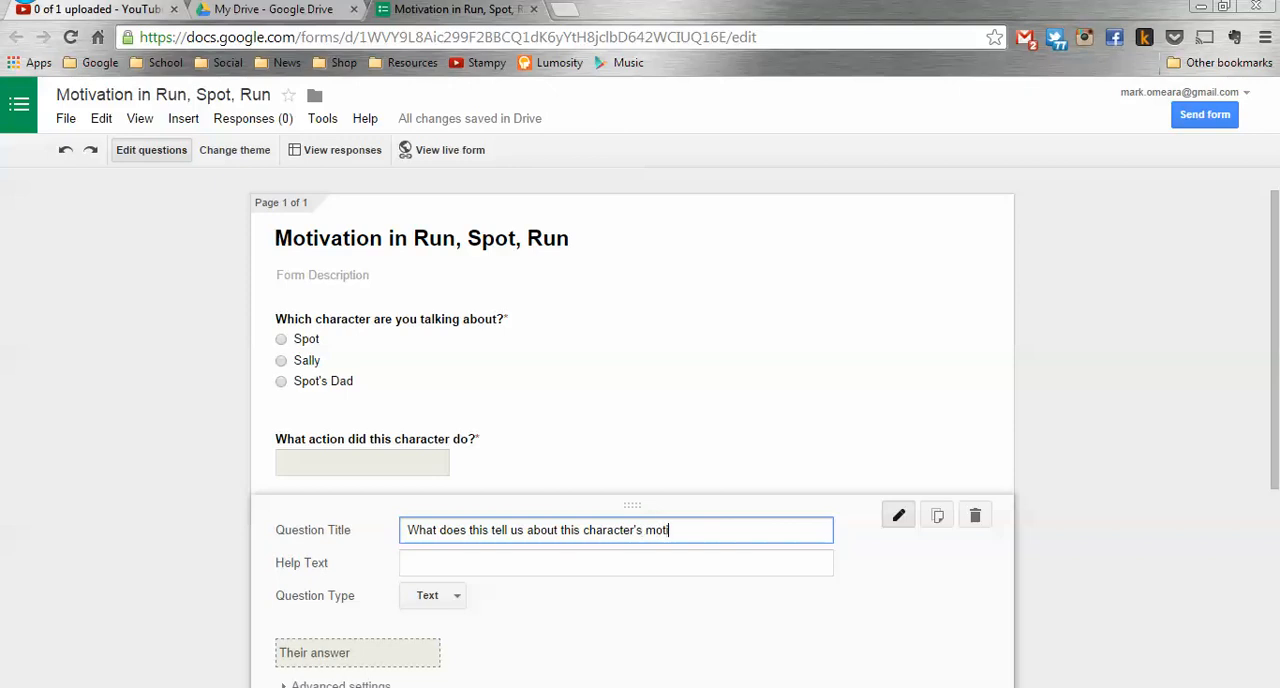
{"action": "type", "text": "vation?"}
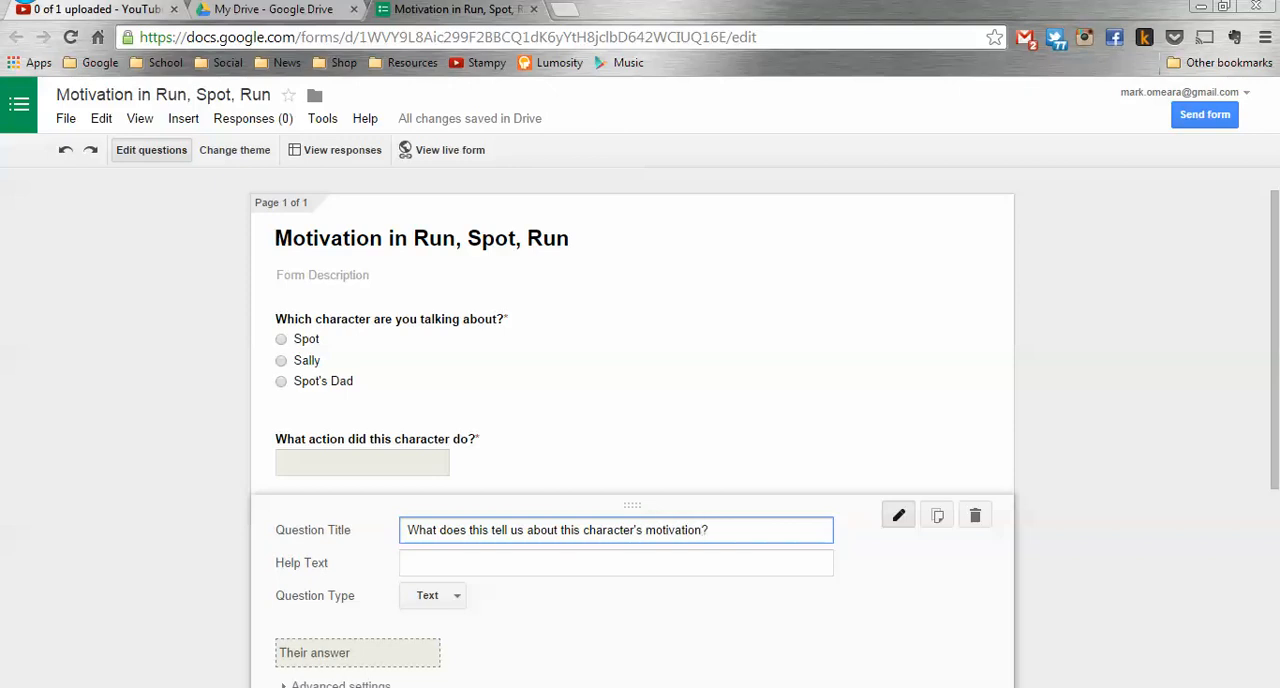
{"action": "scroll", "scroll_direction": "down", "scroll_amount": 3}
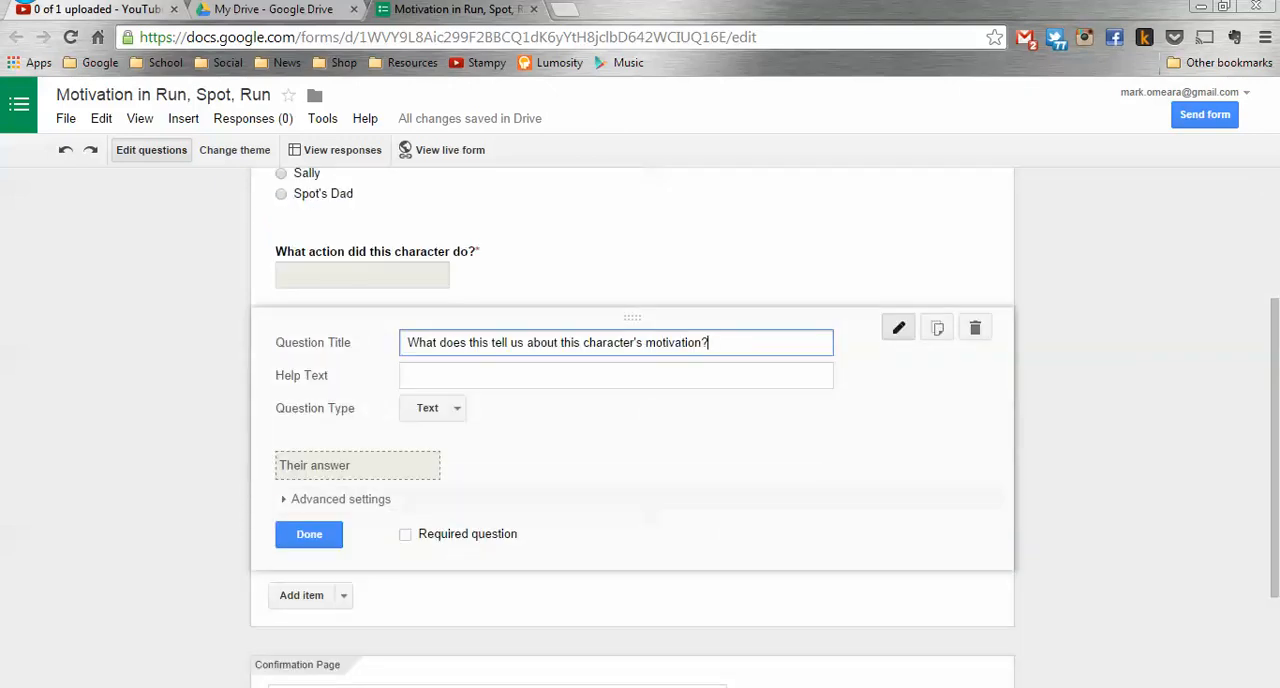
{"action": "left_click", "coordinate": [432, 408]}
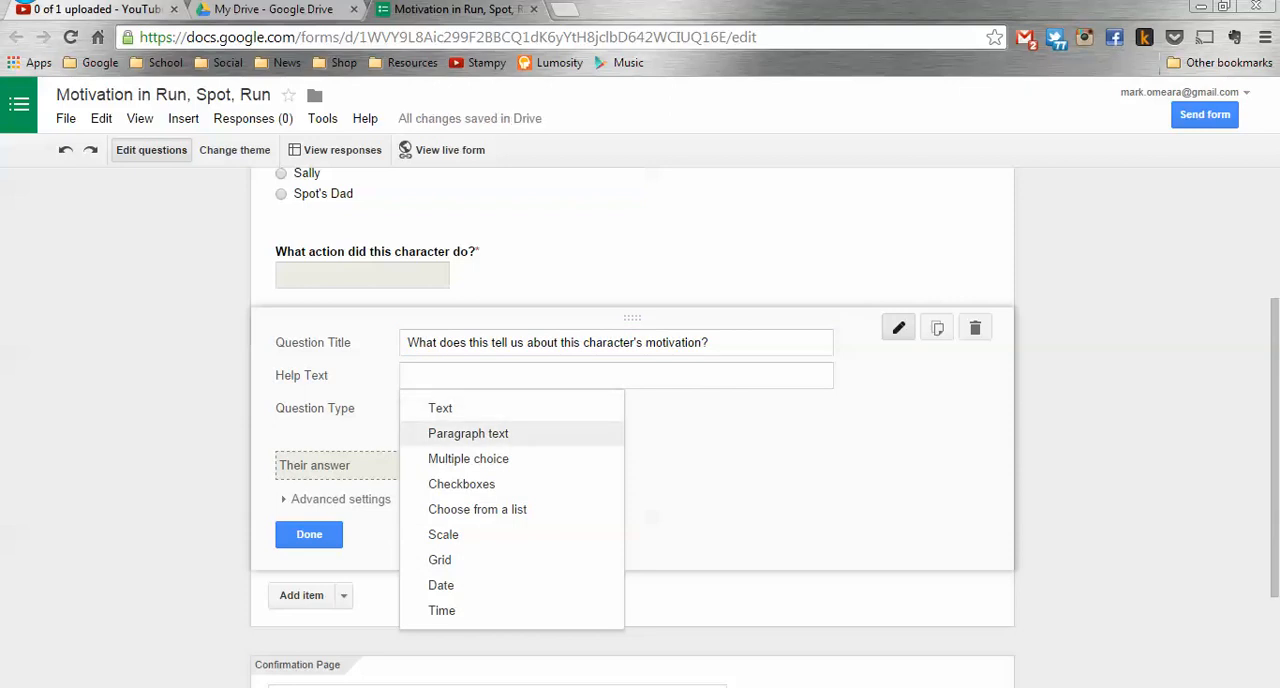
Make it a checkbox question with options They are selfish, They are selfless and They are impulsive.
{"action": "left_click", "coordinate": [468, 458]}
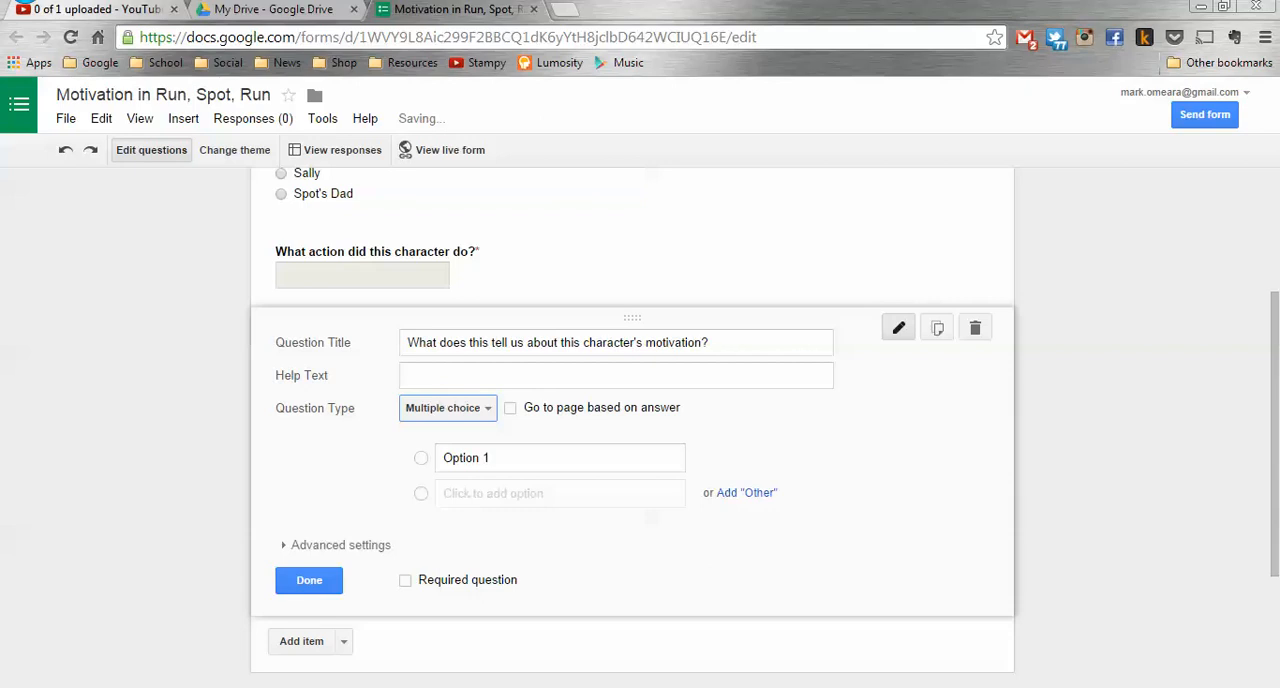
{"action": "left_click", "coordinate": [448, 408]}
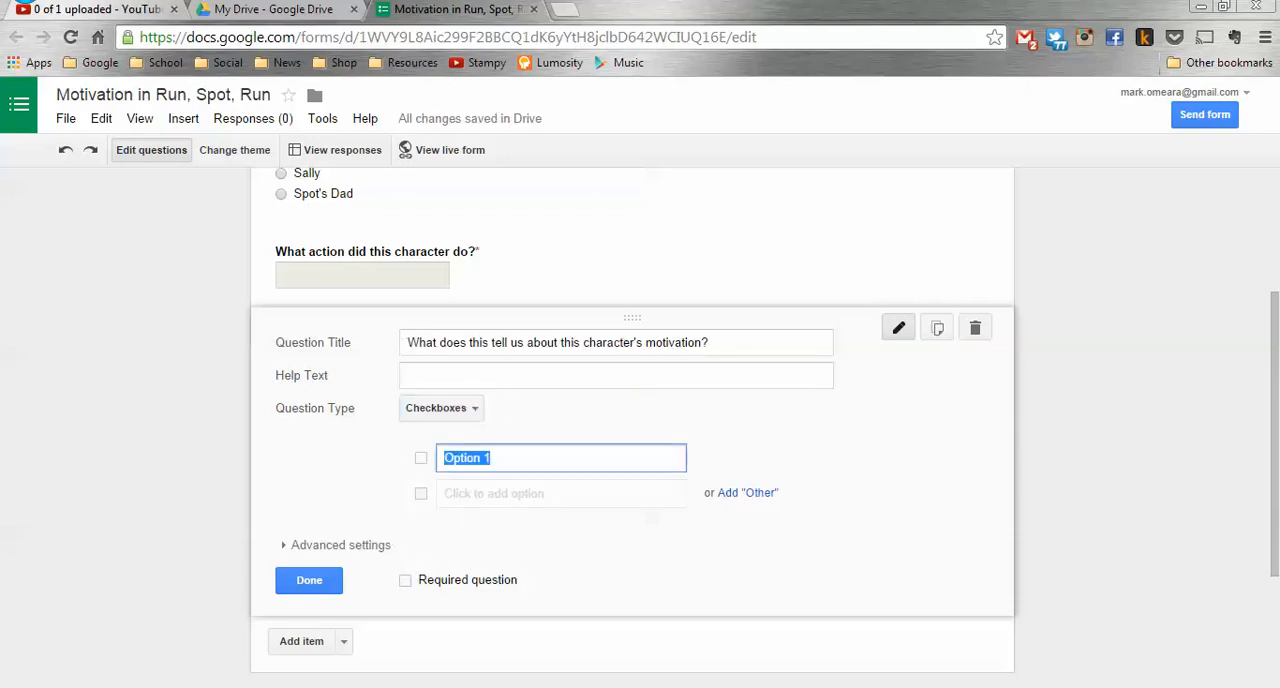
{"action": "type", "text": "They are selfless"}
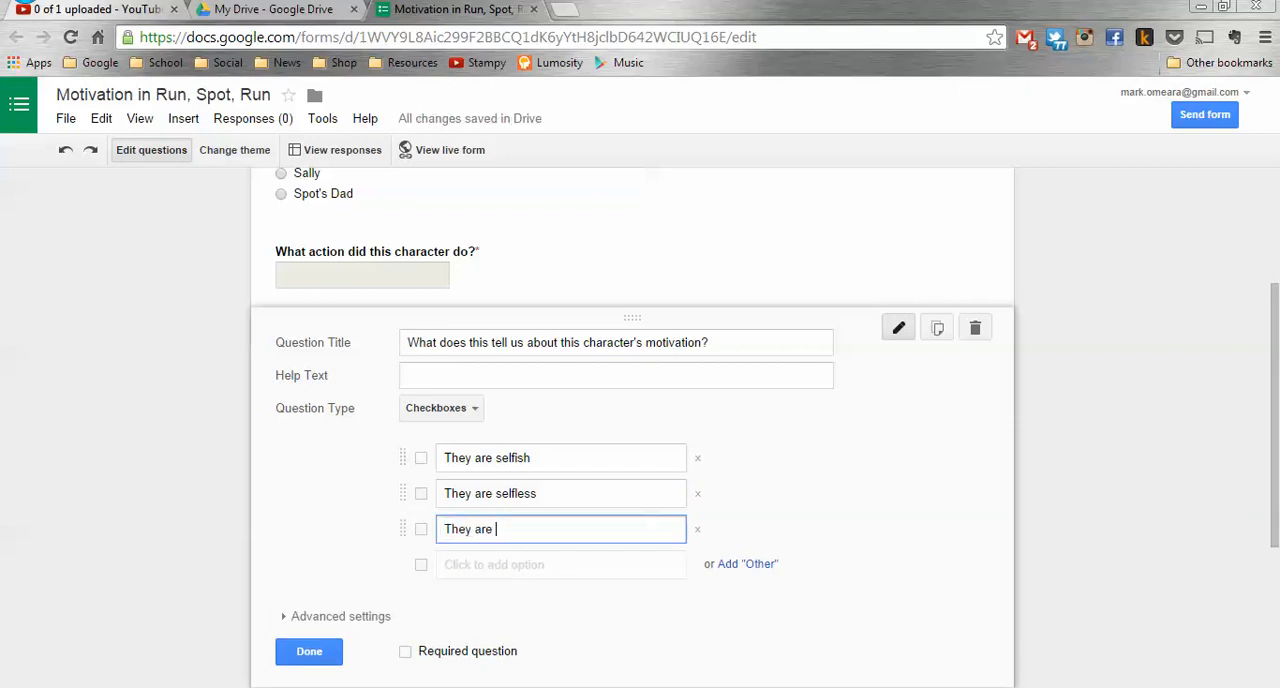
{"action": "type", "text": "impul"}
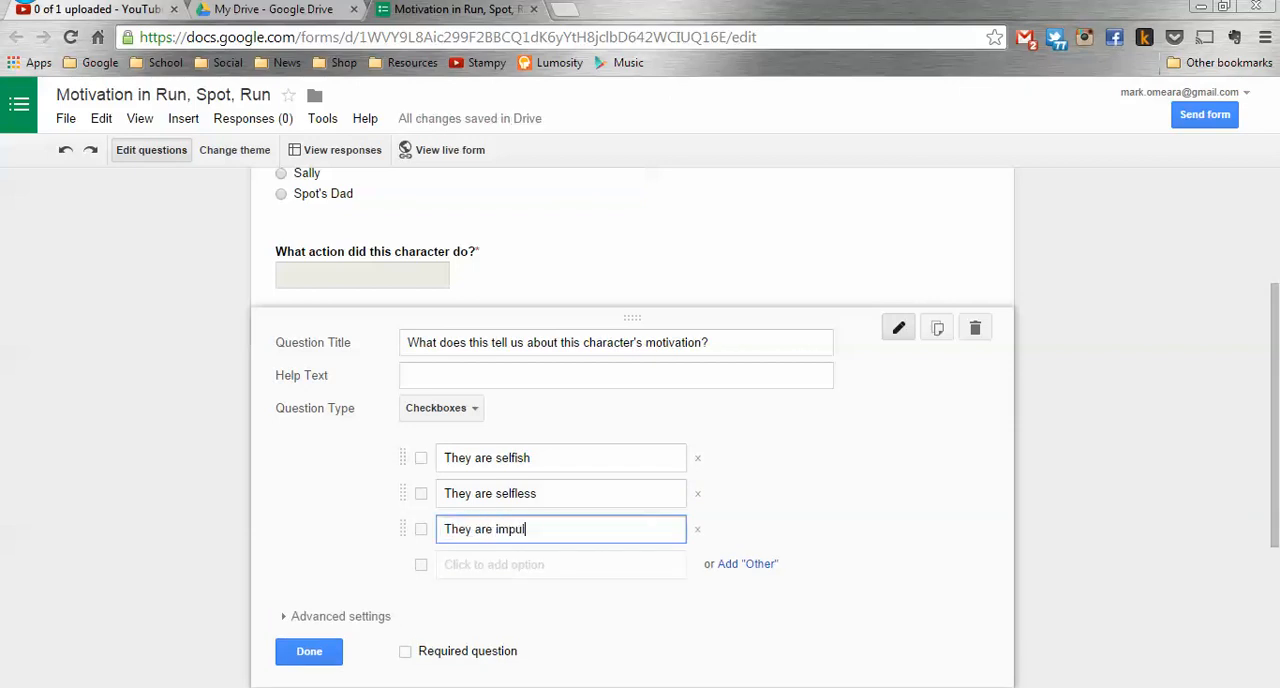
{"action": "type", "text": "sive"}
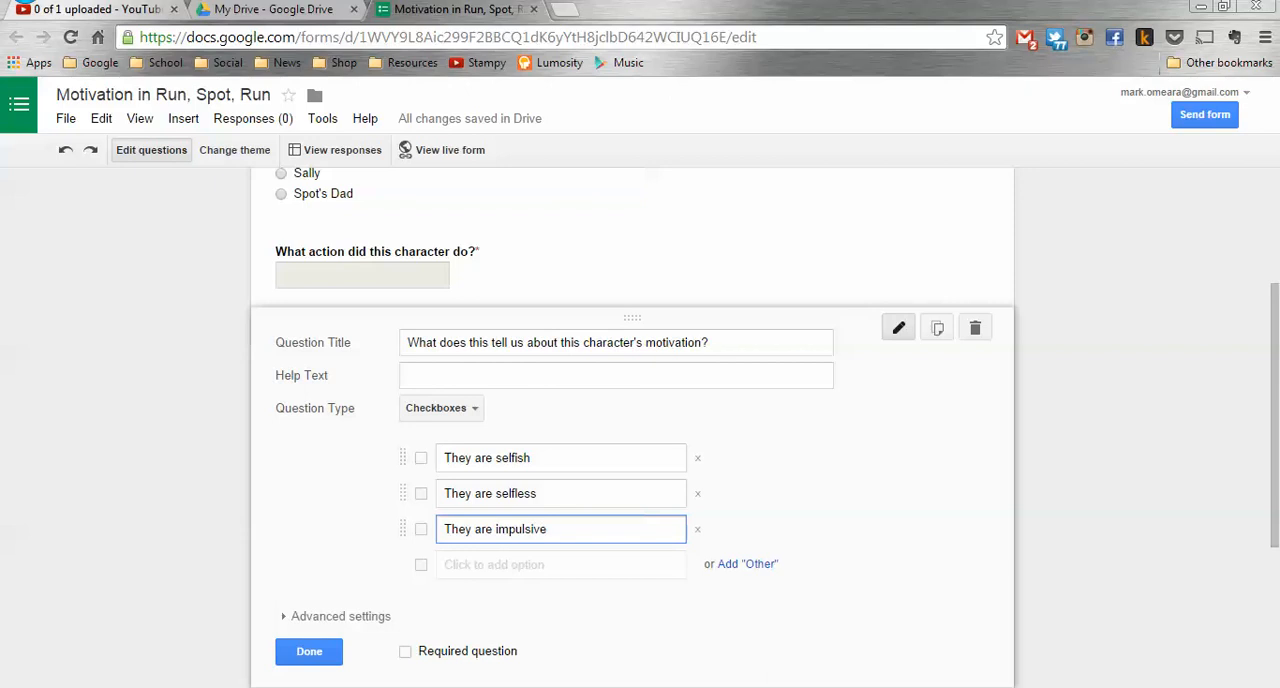
{"action": "left_click", "coordinate": [308, 652]}
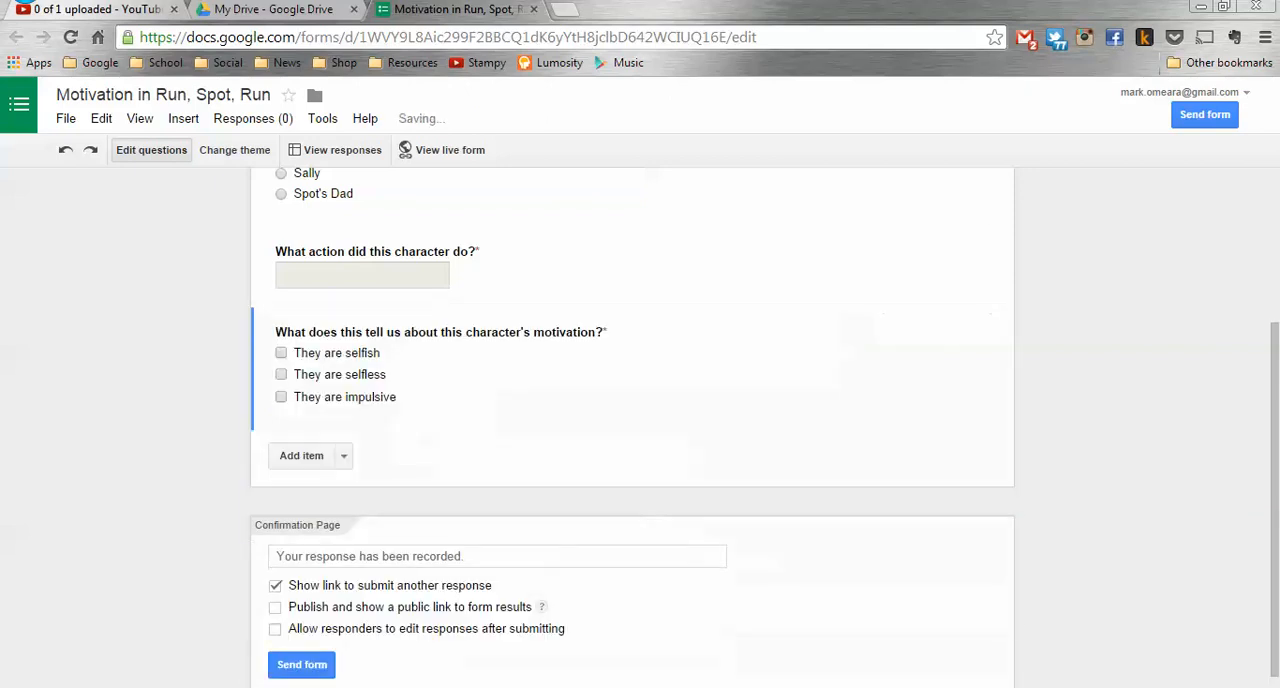
Add a final text question 'Your first name' and finish it.
{"action": "left_click", "coordinate": [344, 454]}
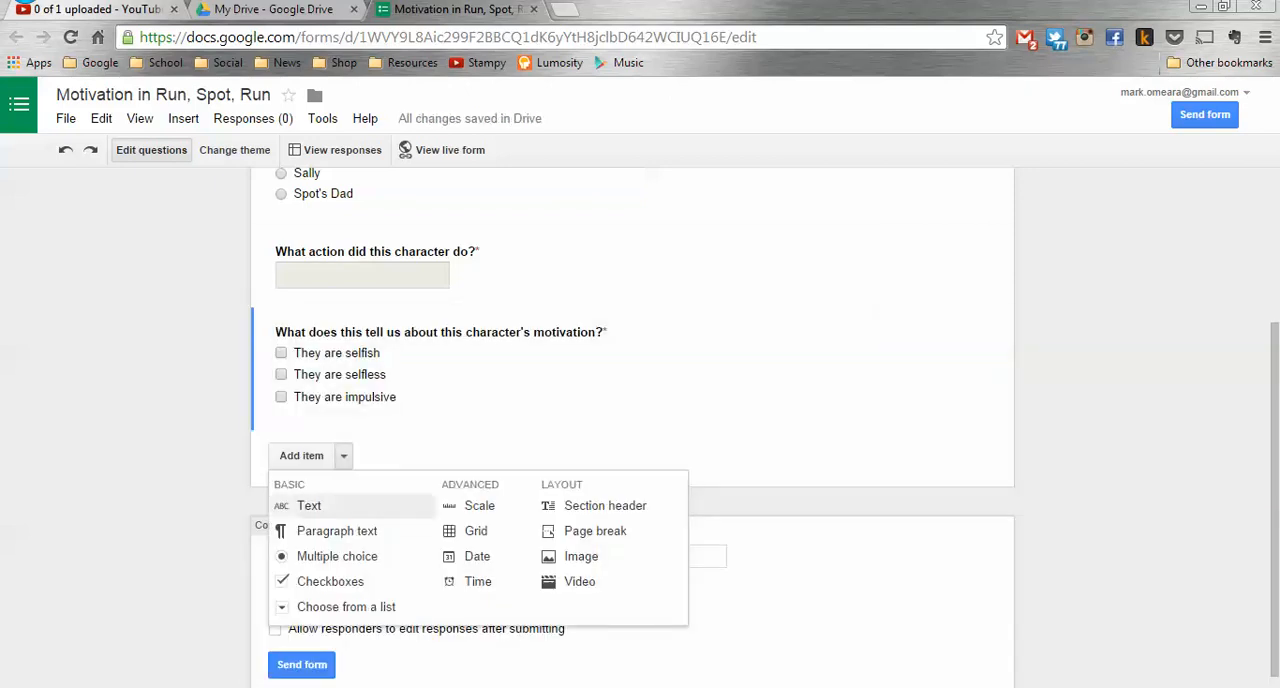
{"action": "left_click", "coordinate": [308, 504]}
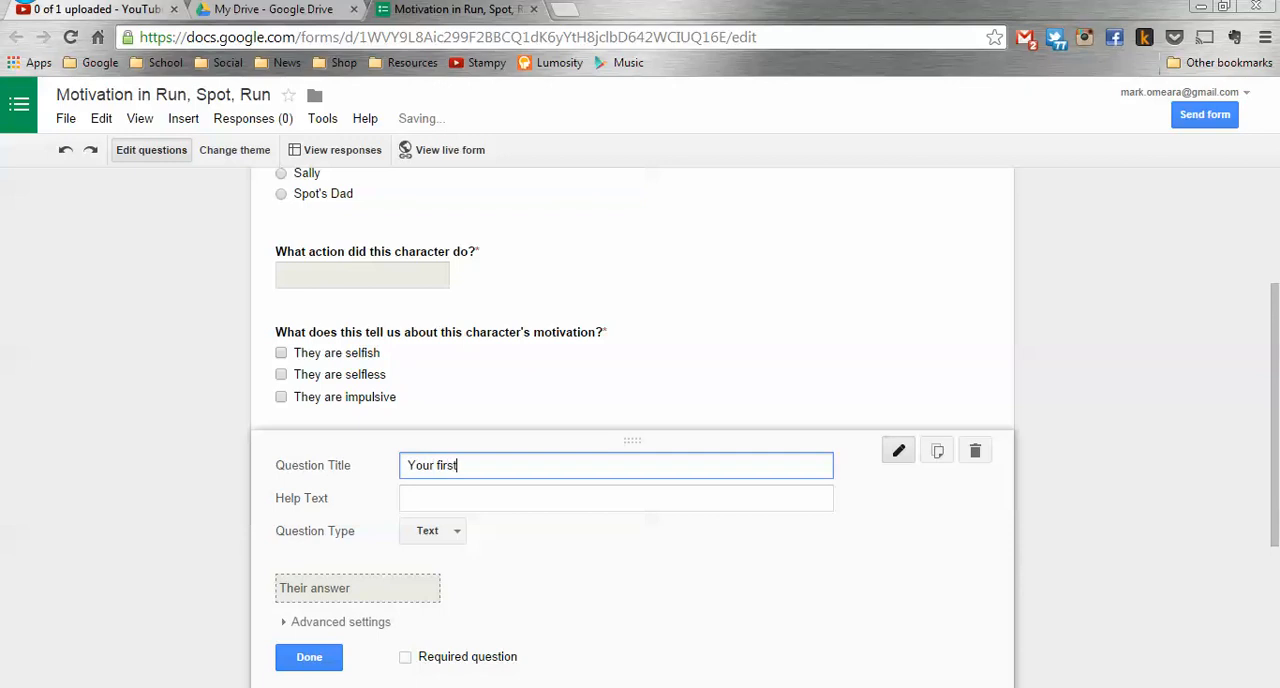
{"action": "type", "text": "name"}
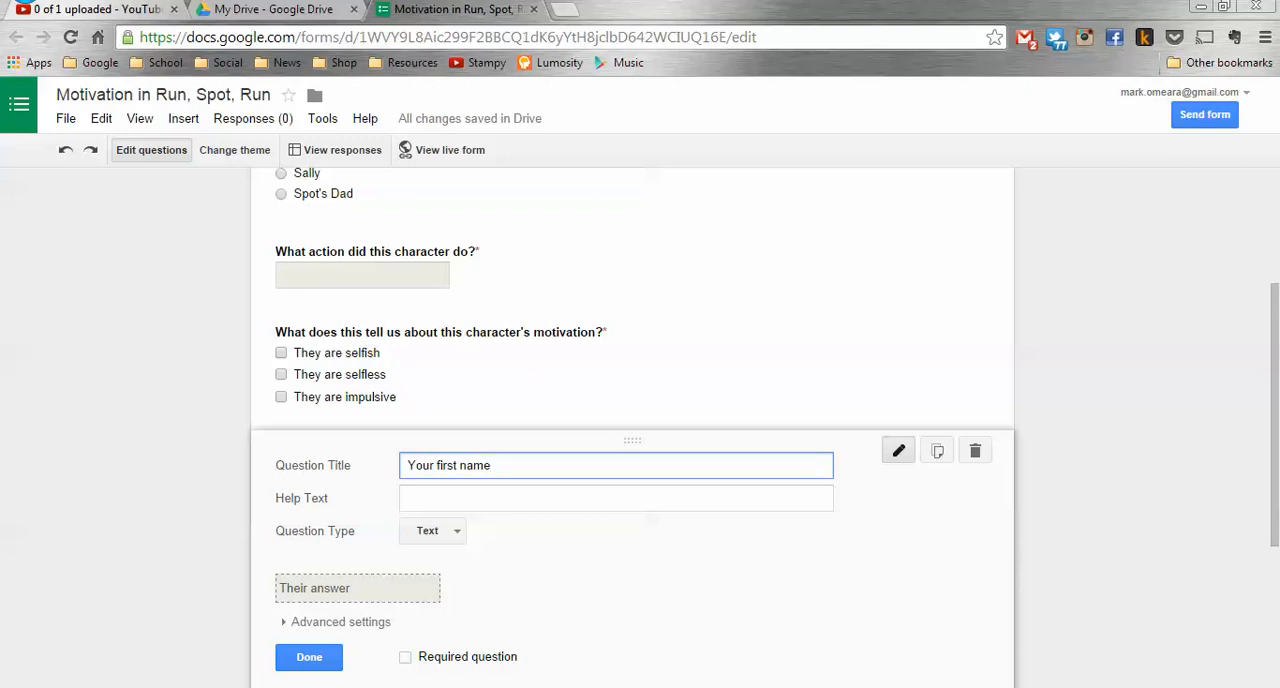
{"action": "left_click", "coordinate": [308, 656]}
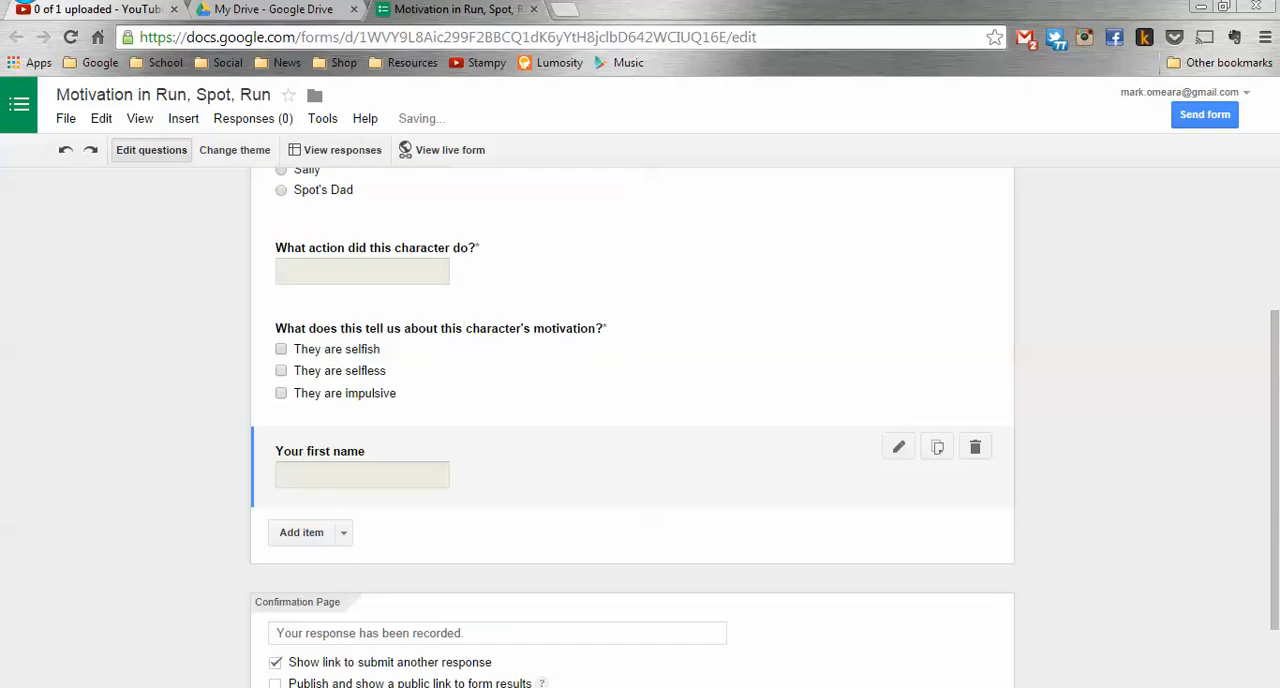
{"action": "scroll", "scroll_direction": "up", "scroll_amount": 3}
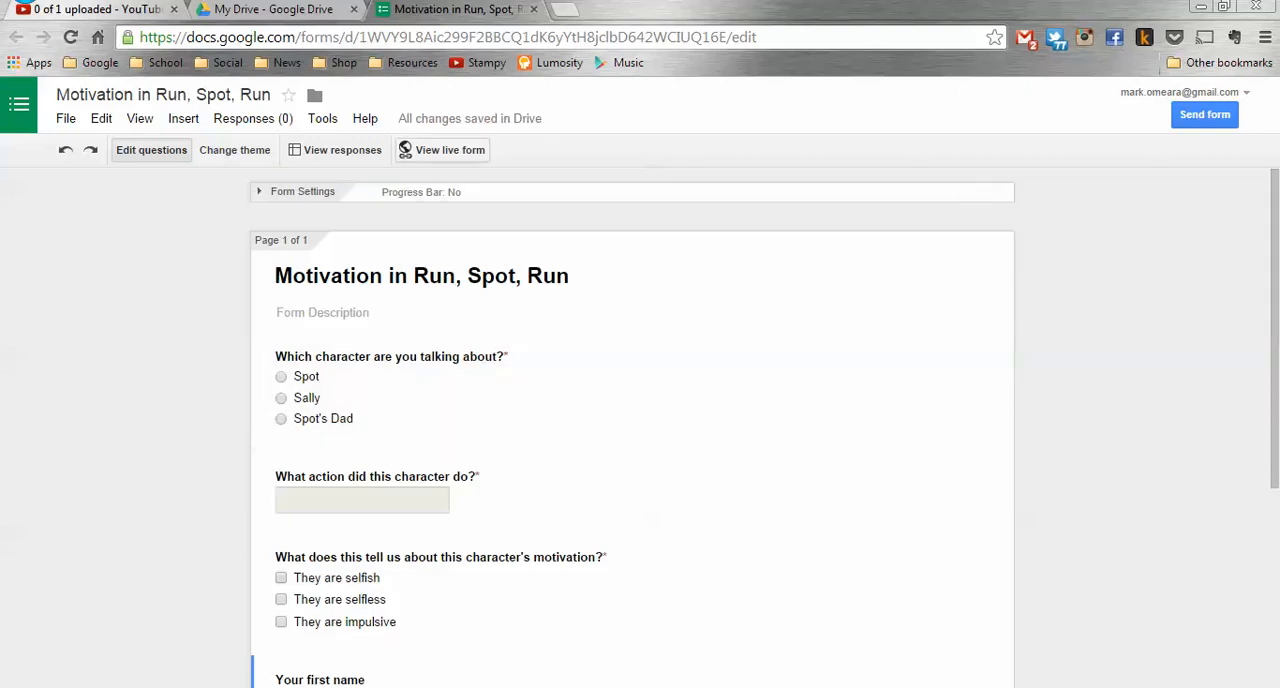
Submit a live test response: Spot, 'Ran away', They are selfless, first name Mark.
{"action": "left_click", "coordinate": [442, 148]}
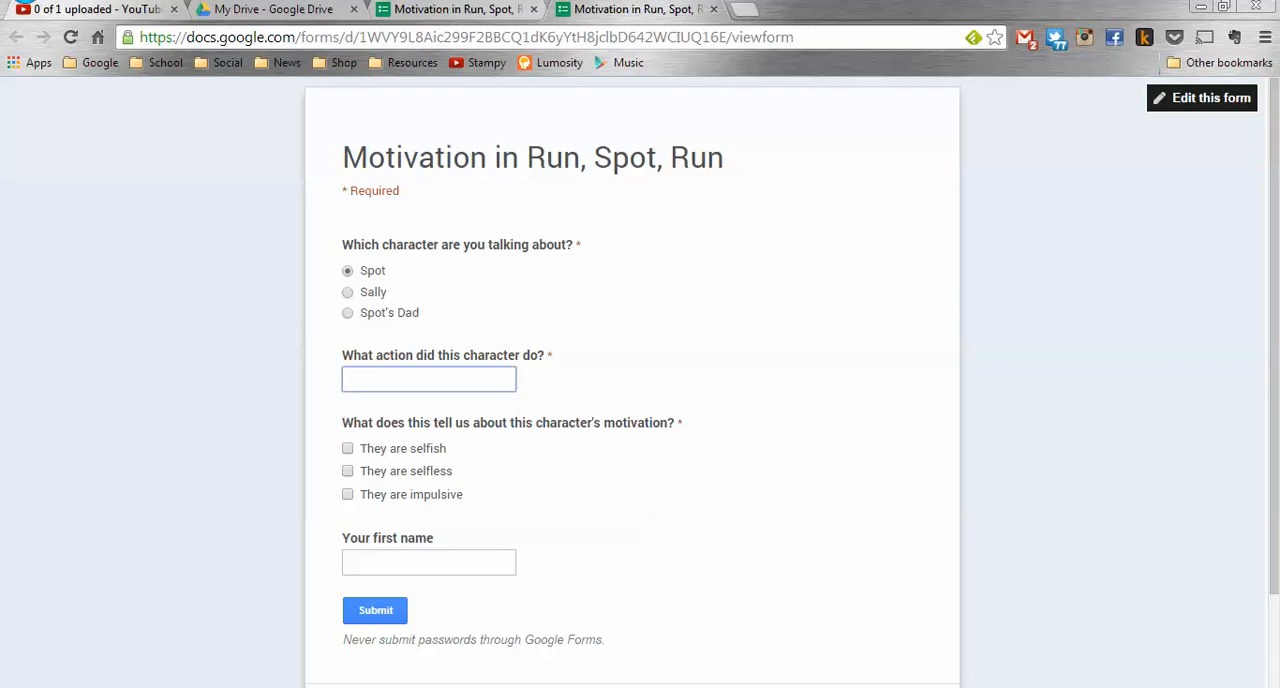
{"action": "type", "text": "Ran away"}
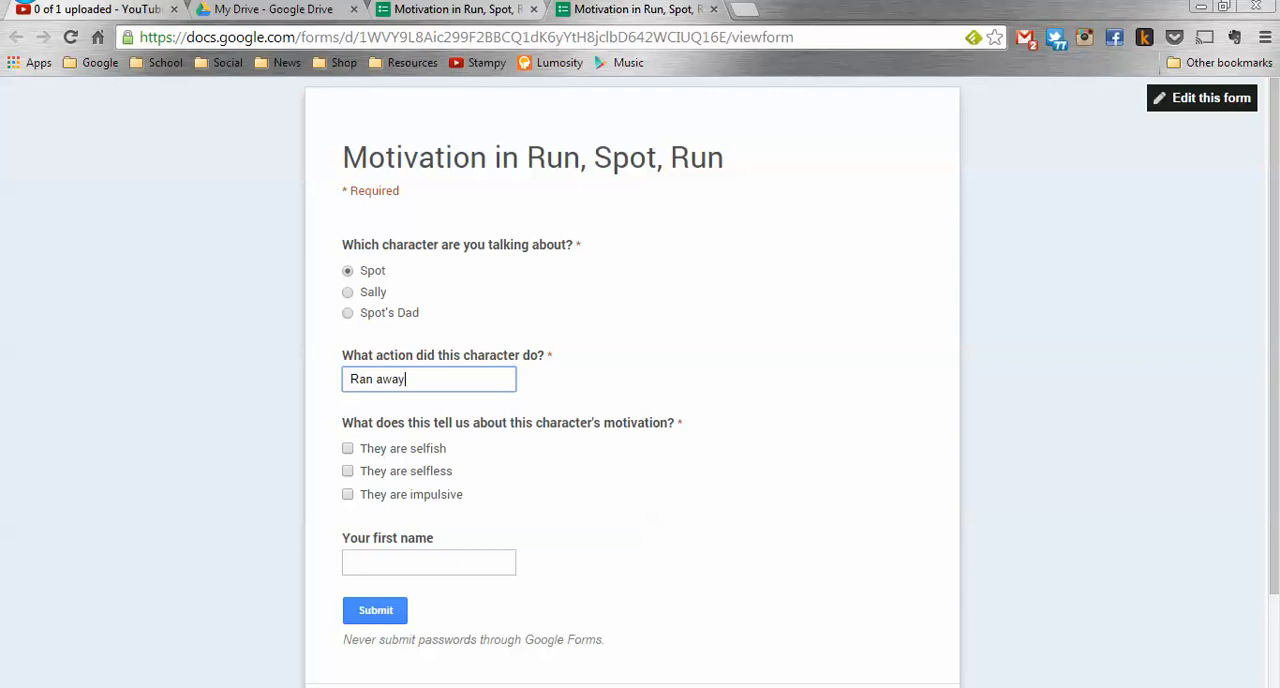
{"action": "left_click", "coordinate": [348, 472]}
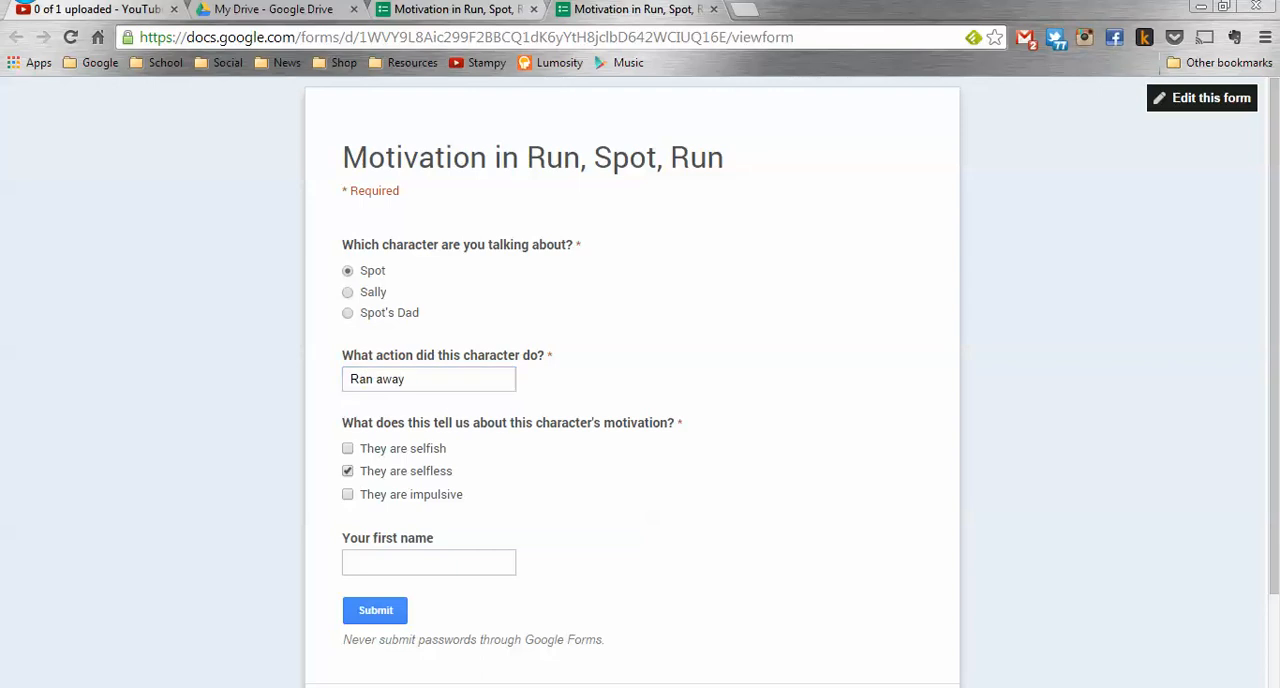
{"action": "type", "text": "Mark"}
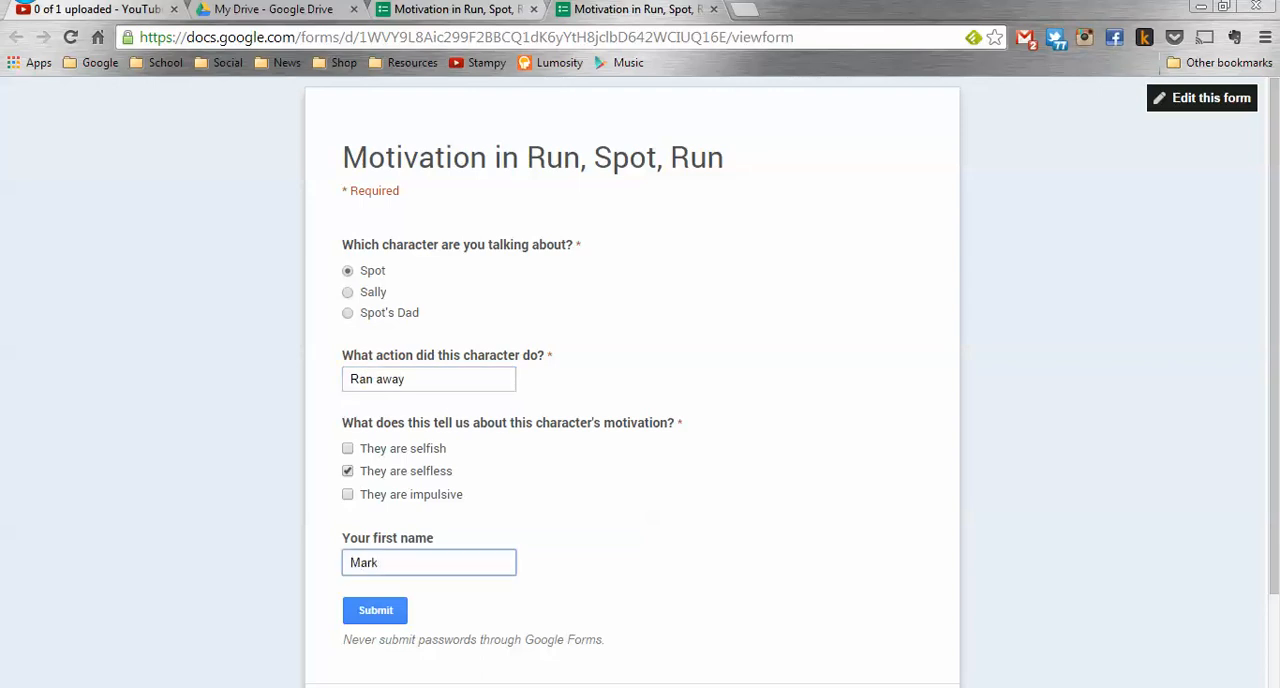
{"action": "left_click", "coordinate": [376, 610]}
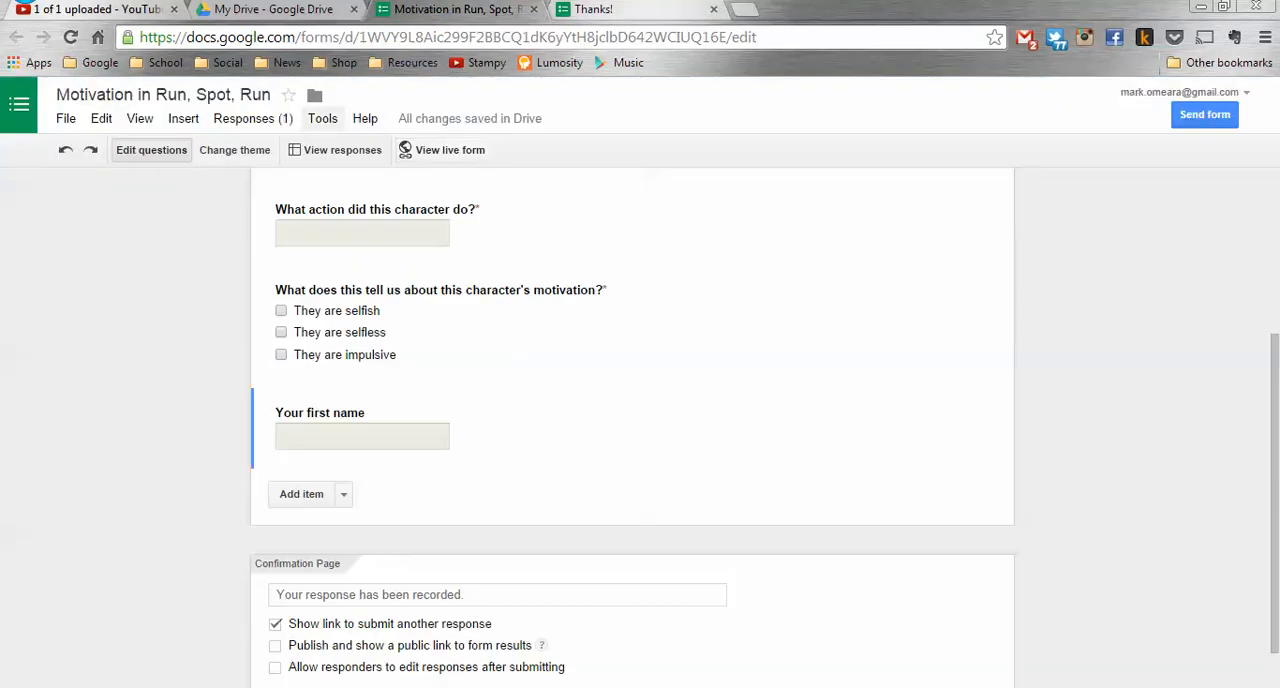
View the collected responses in the linked spreadsheet.
{"action": "left_click", "coordinate": [248, 118]}
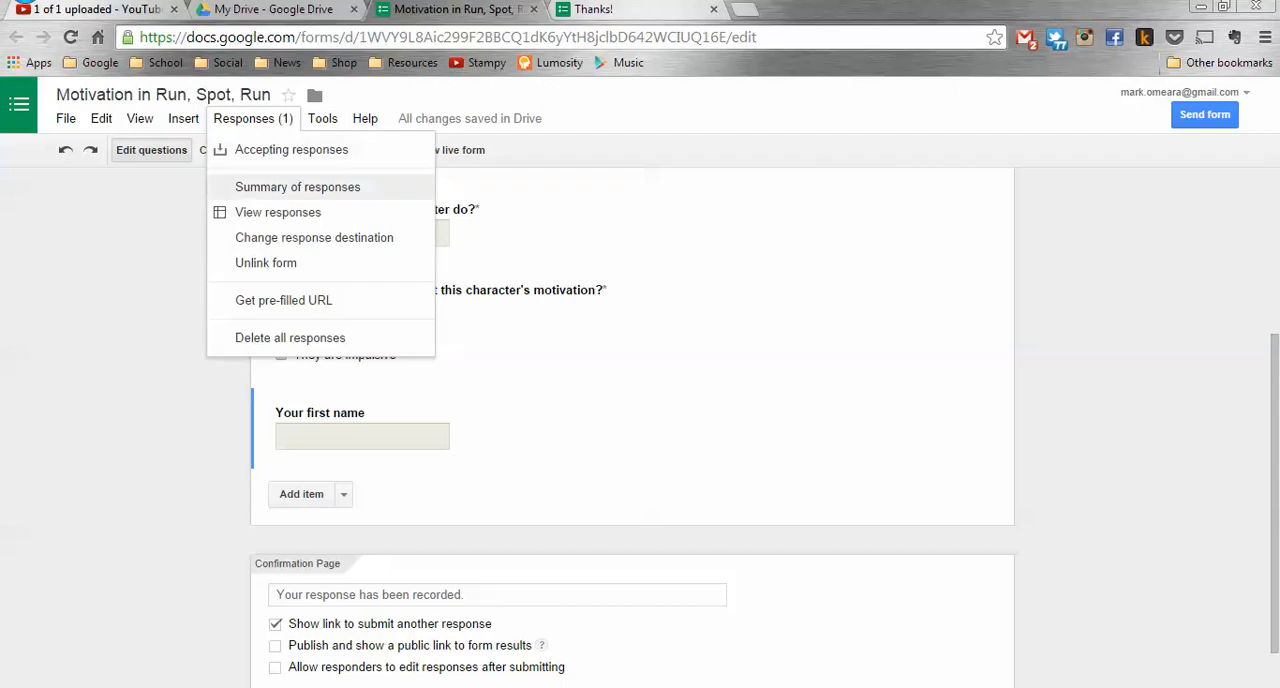
{"action": "left_click", "coordinate": [278, 212]}
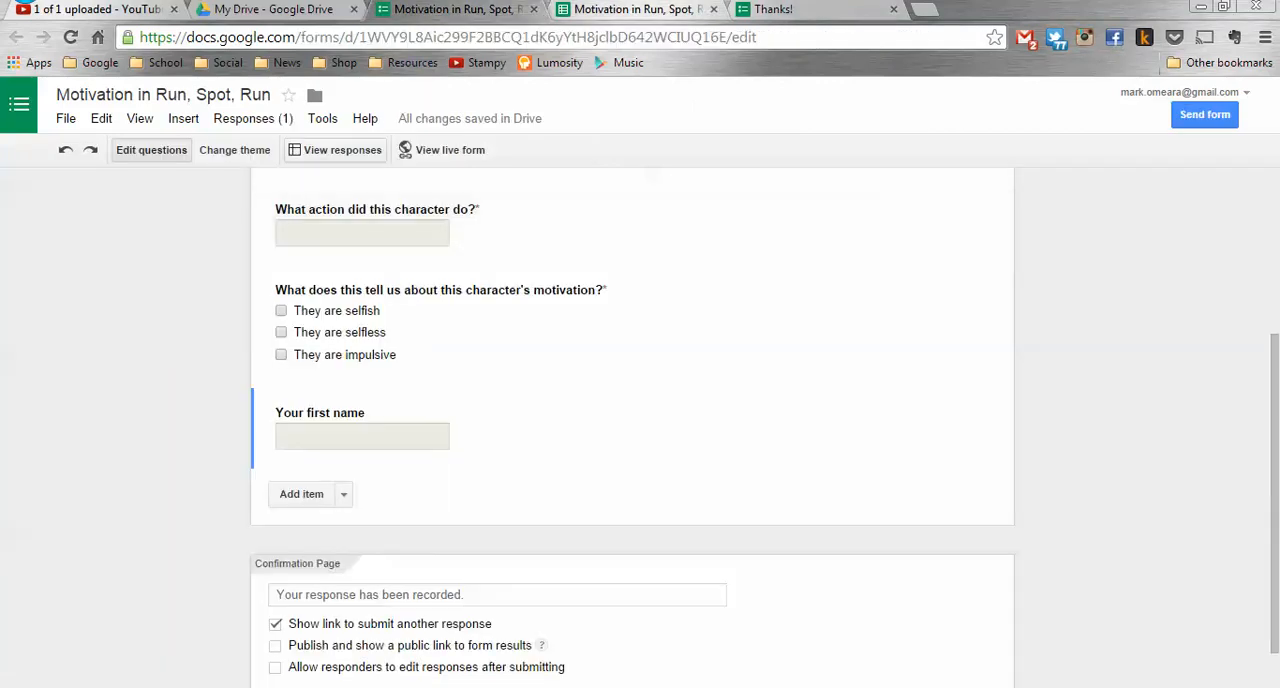
Show the summary of responses and look through its answer charts.
{"action": "left_click", "coordinate": [252, 118]}
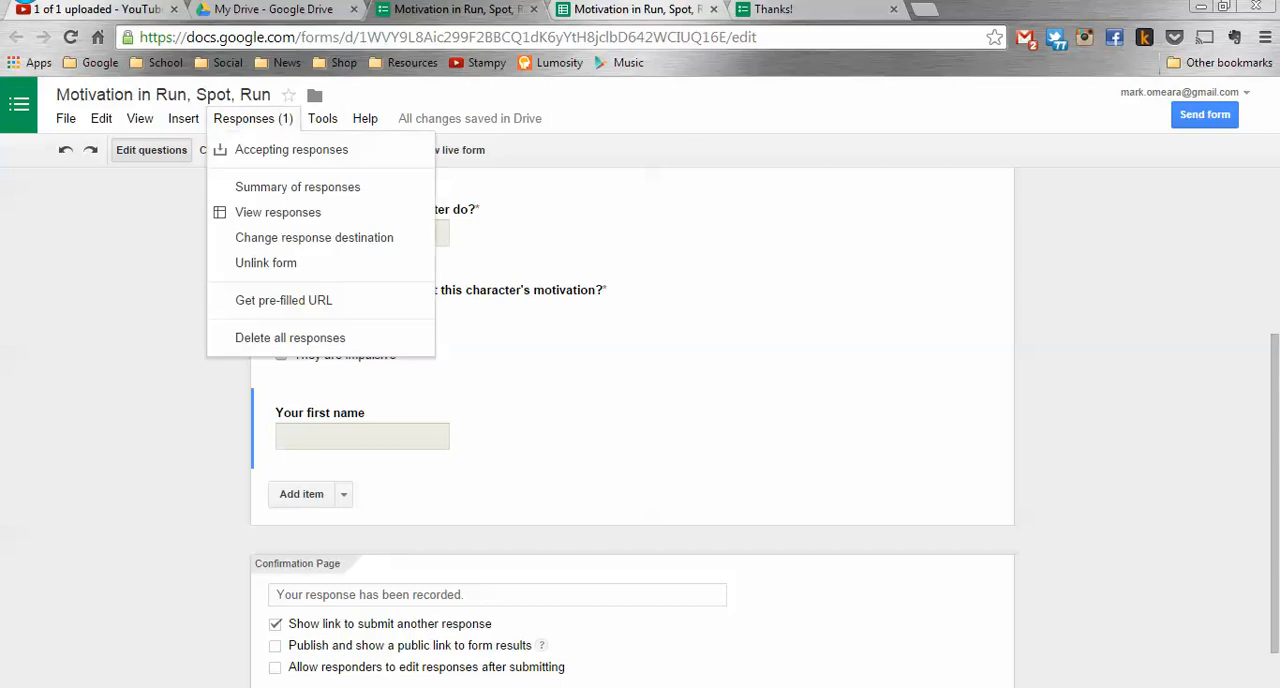
{"action": "left_click", "coordinate": [296, 186]}
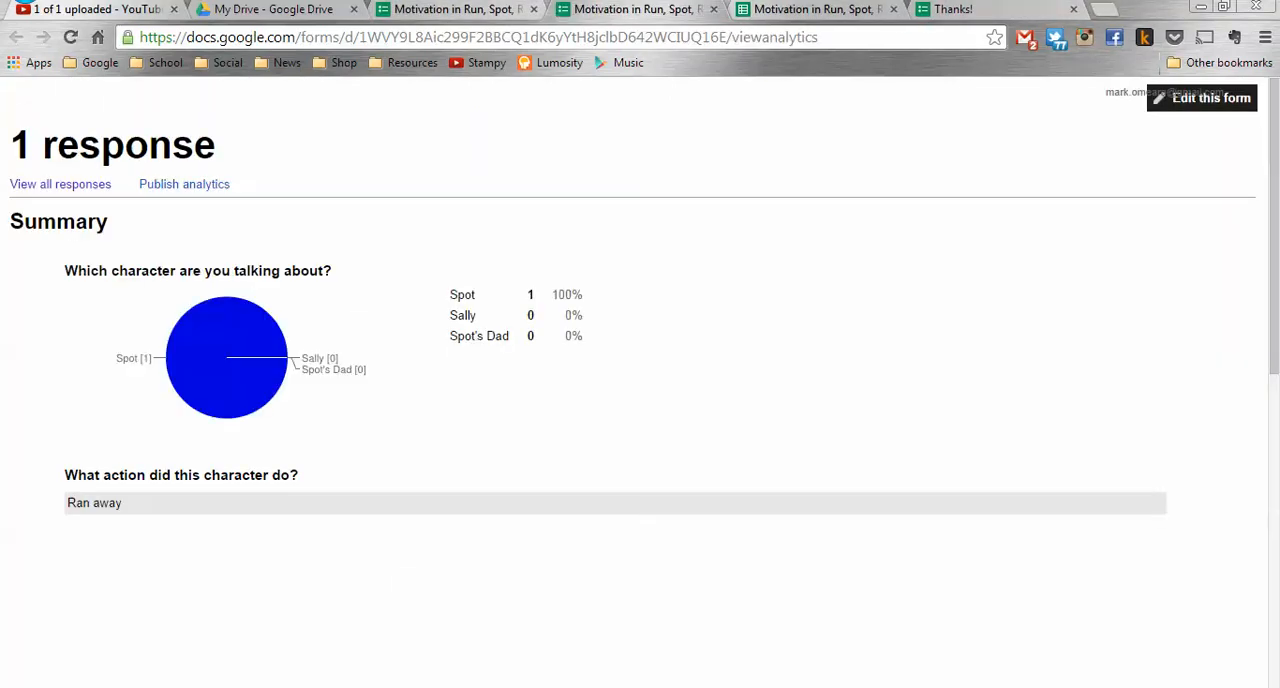
{"action": "scroll", "scroll_direction": "down", "scroll_amount": 3}
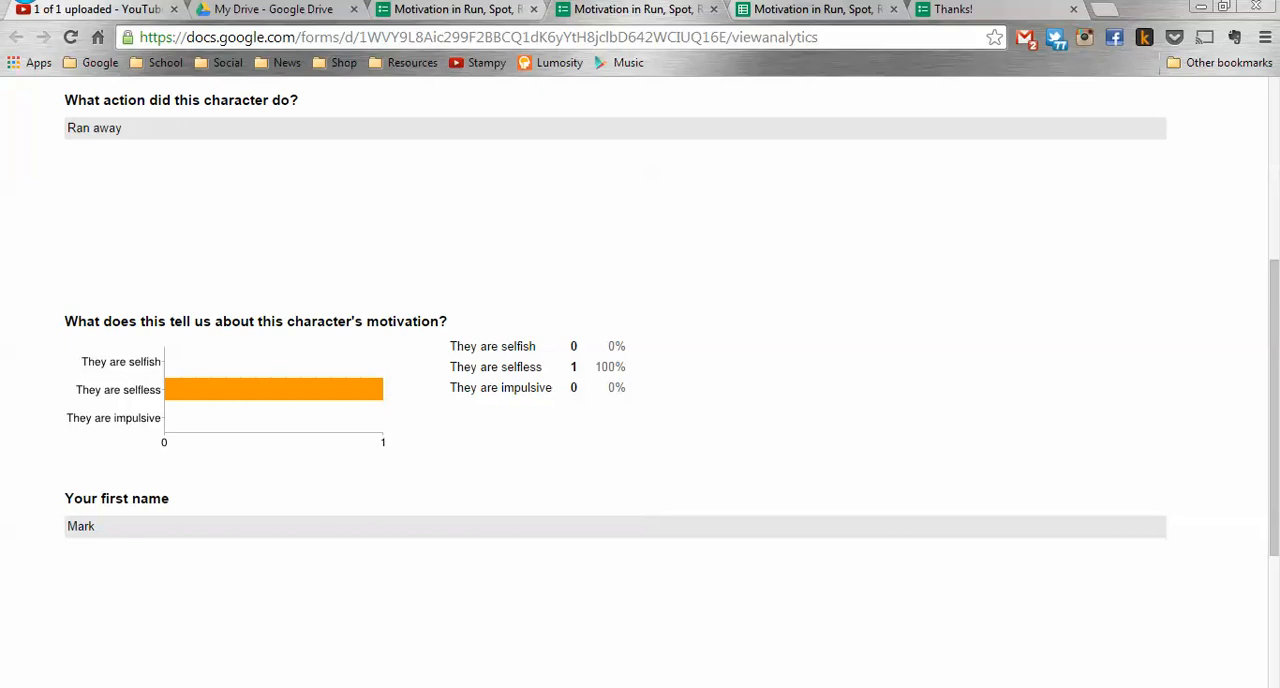
{"action": "scroll", "scroll_direction": "up", "scroll_amount": 3}
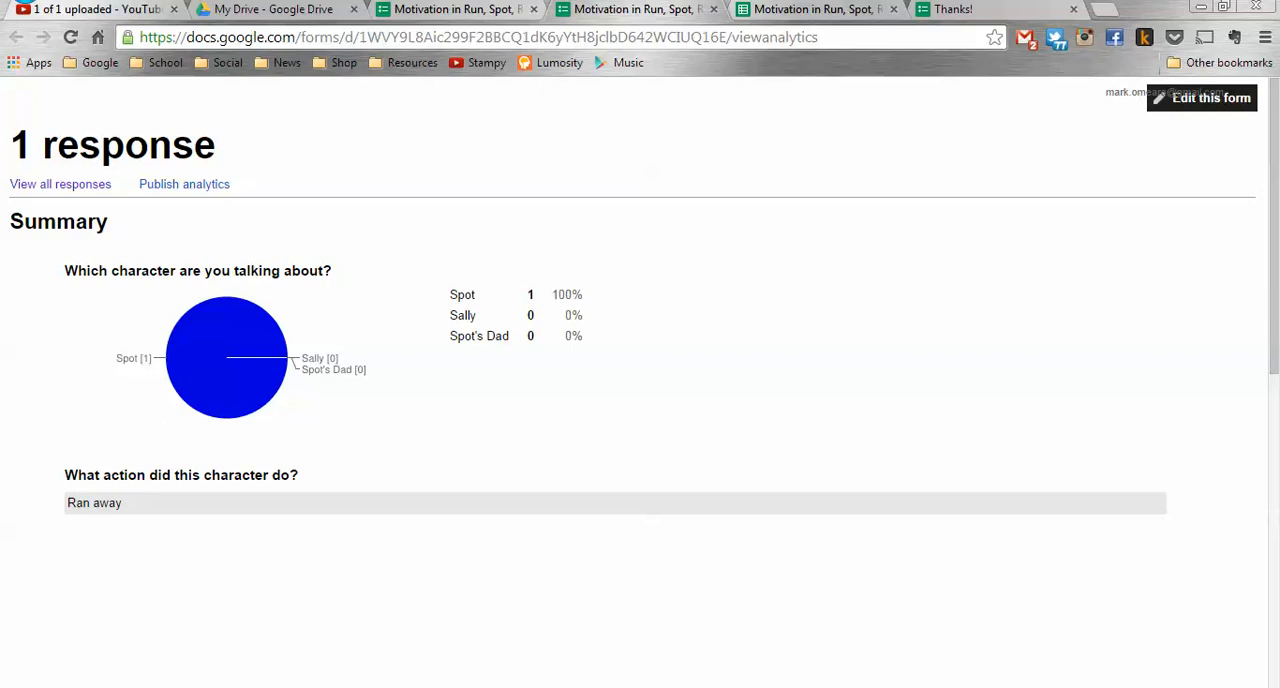
Switch back to the form editor showing all four questions.
{"action": "left_click", "coordinate": [1210, 96]}
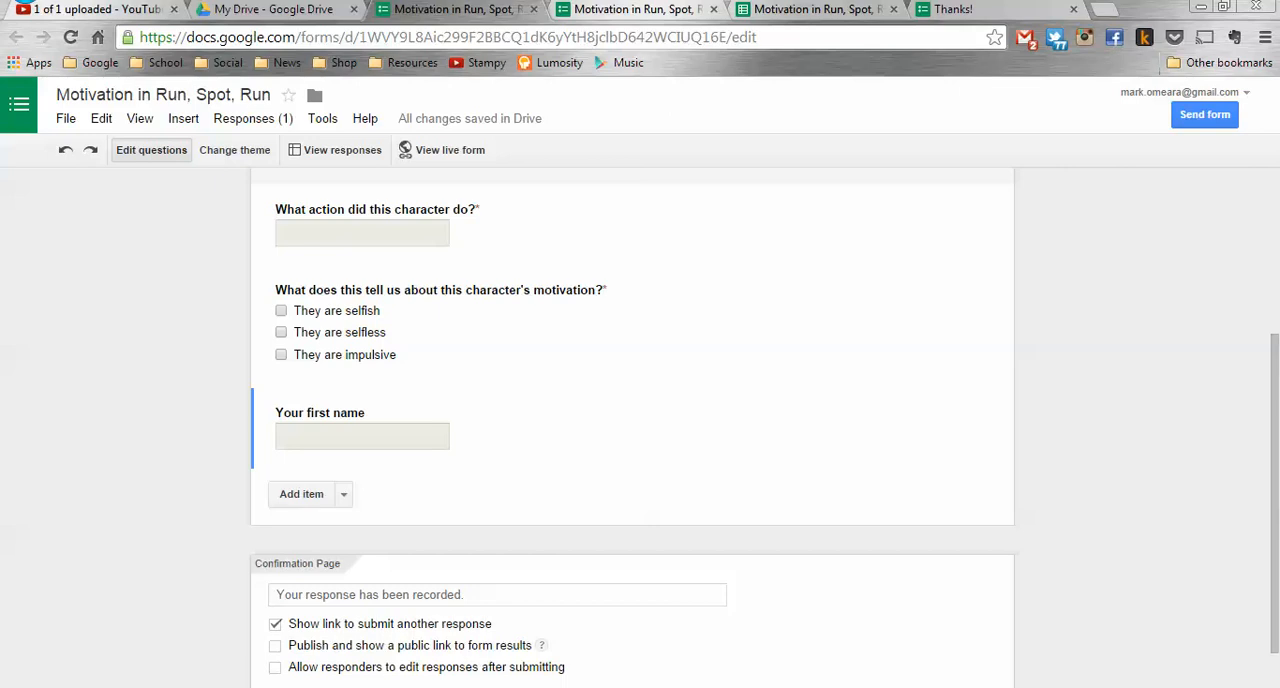
{"action": "mouse_move", "coordinate": [276, 8]}
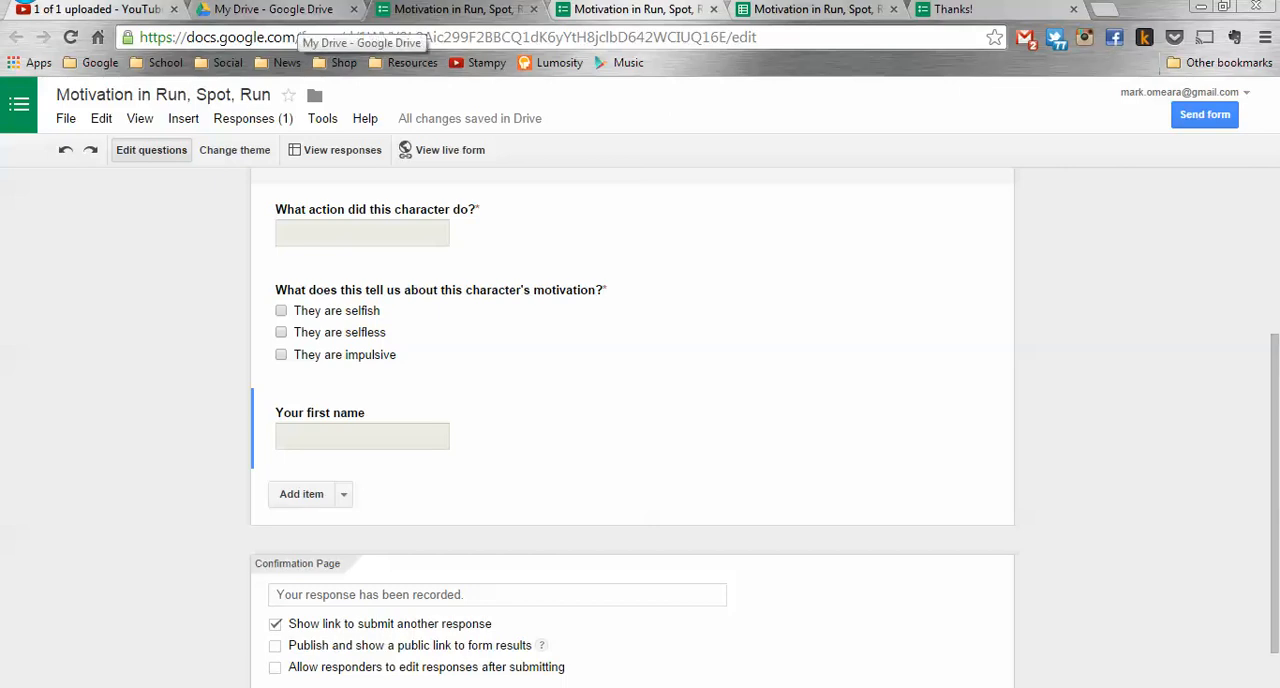